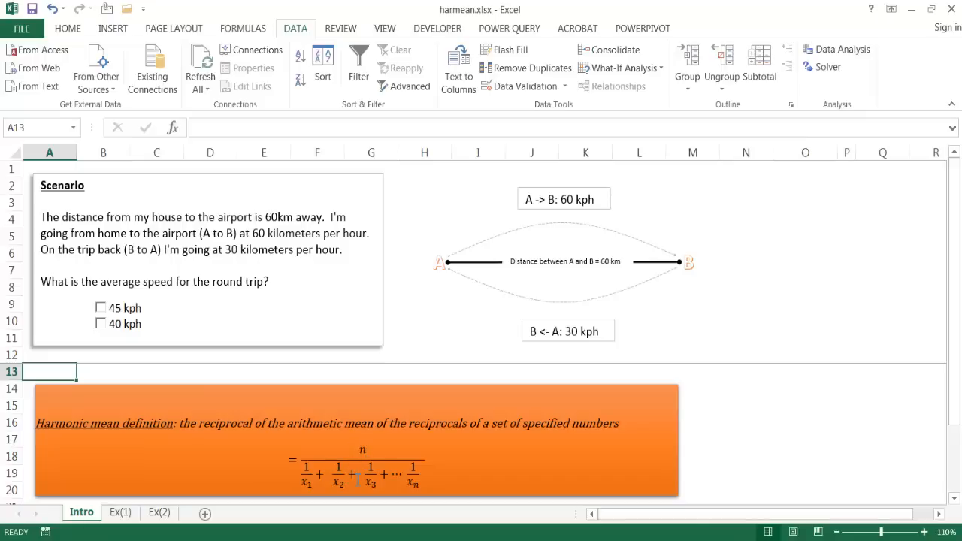
mouse_move(444, 454)
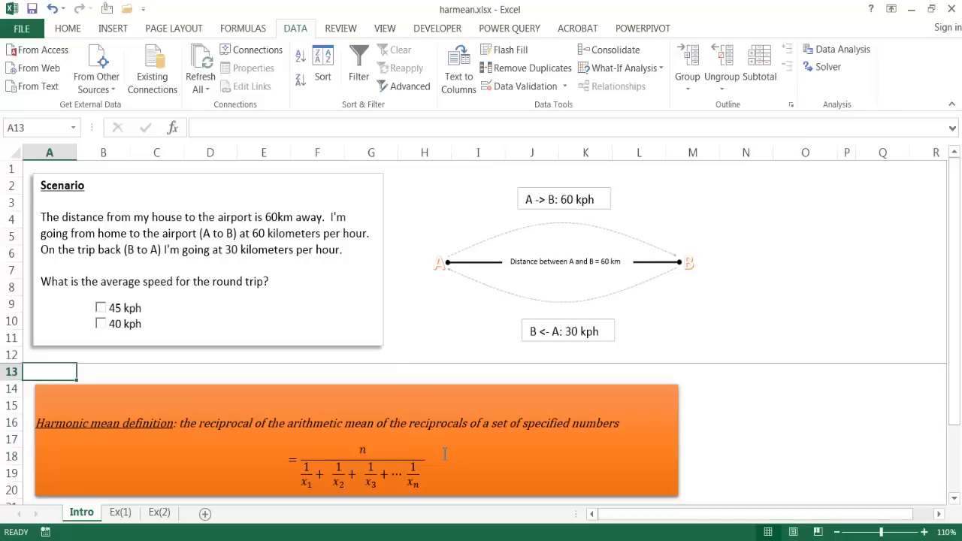
mouse_move(219, 267)
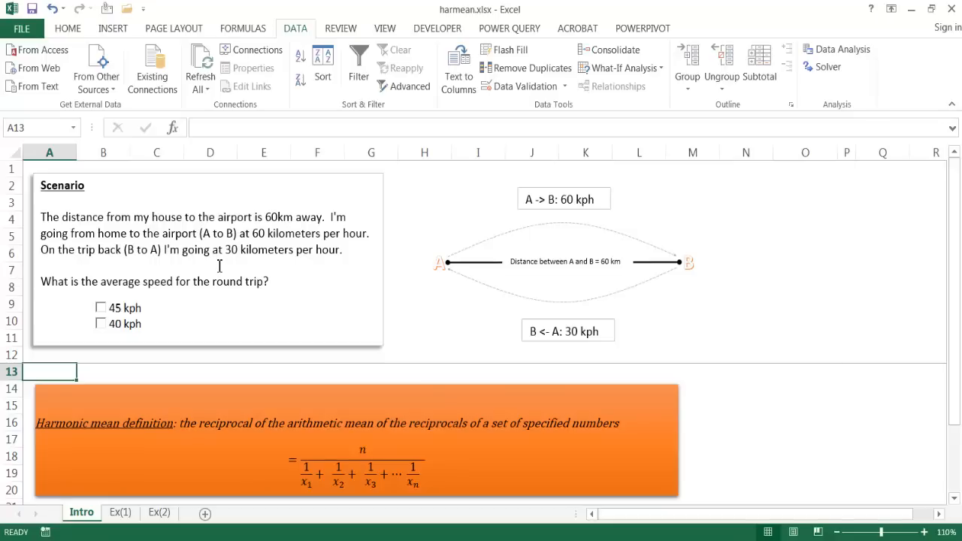
mouse_move(200, 224)
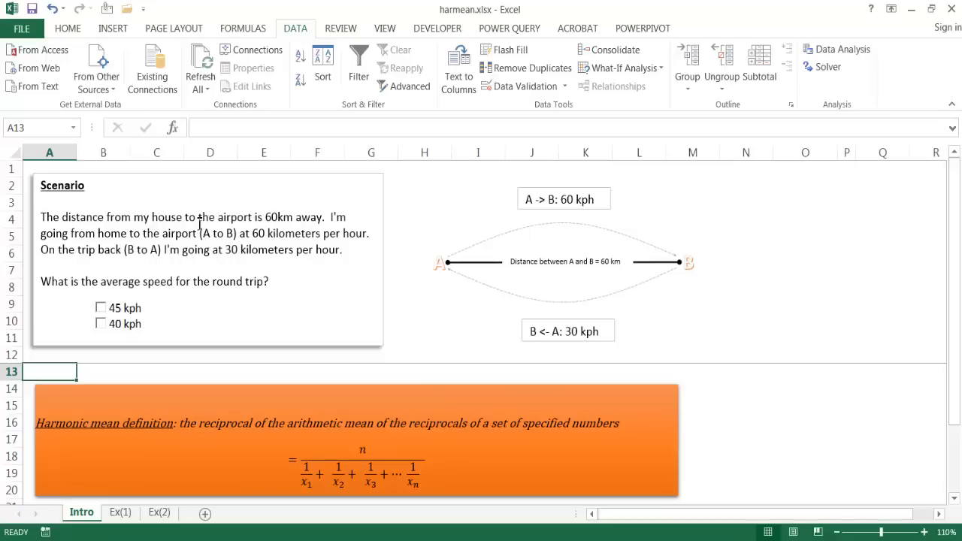
mouse_move(802, 323)
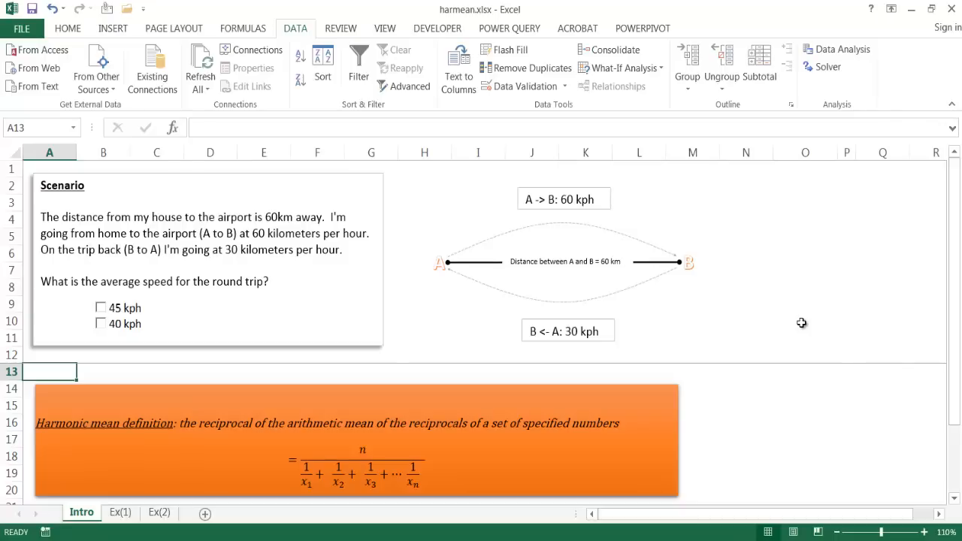
mouse_move(637, 297)
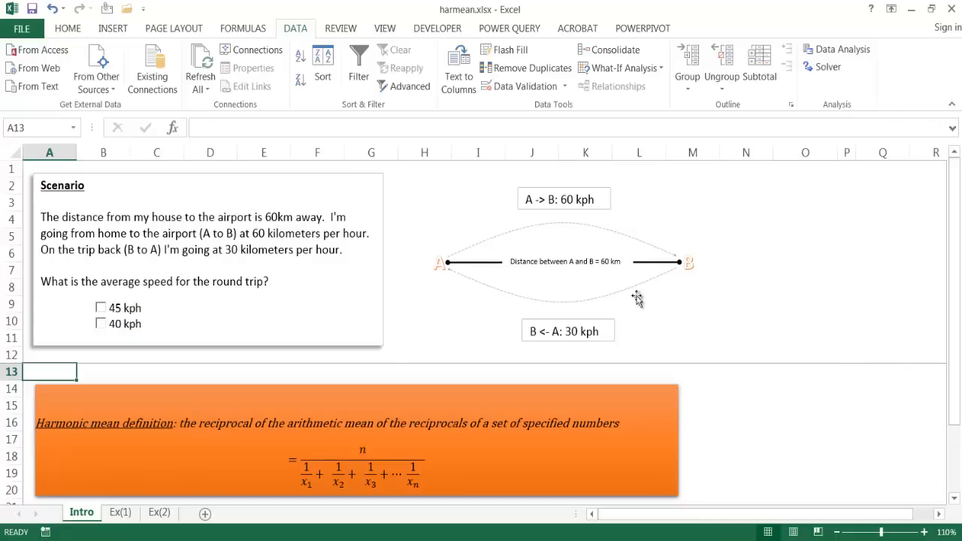
mouse_move(337, 295)
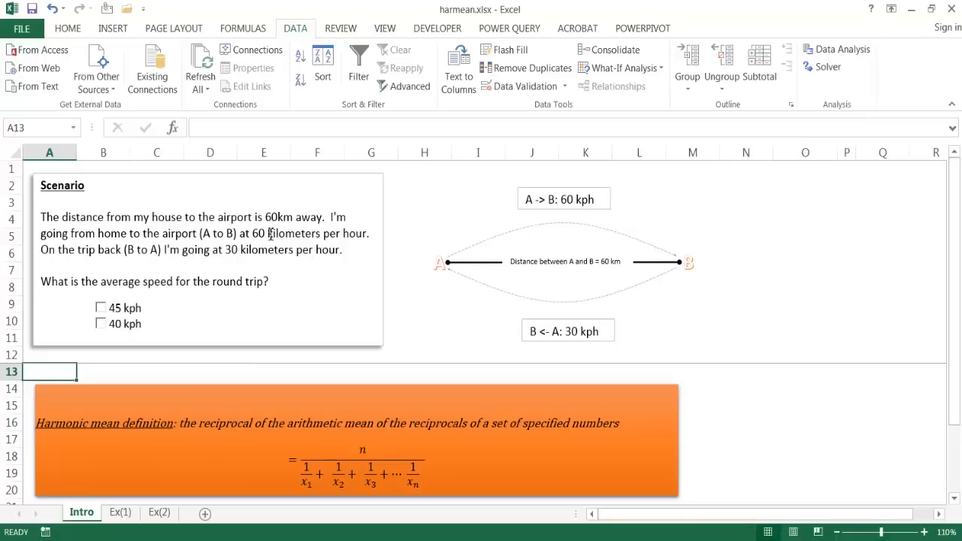
mouse_move(439, 269)
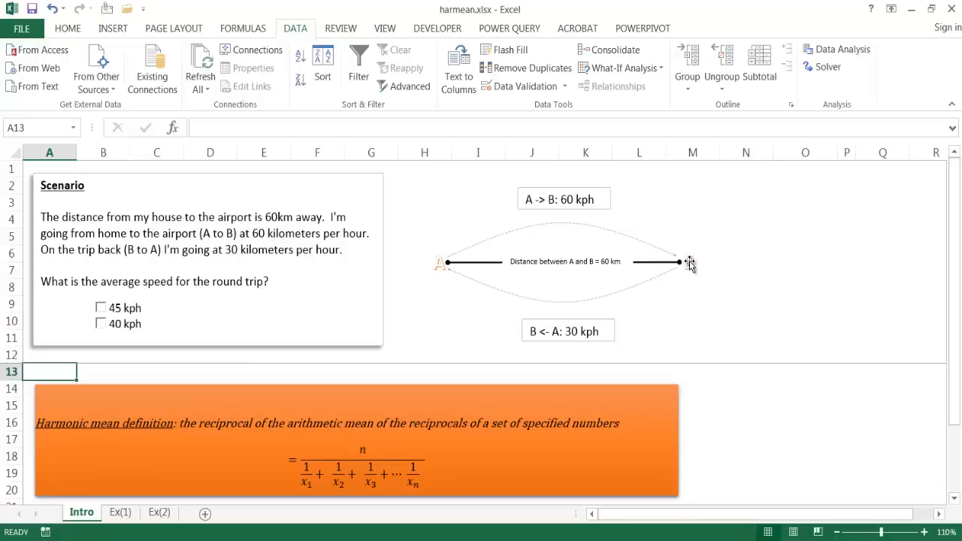
mouse_move(448, 241)
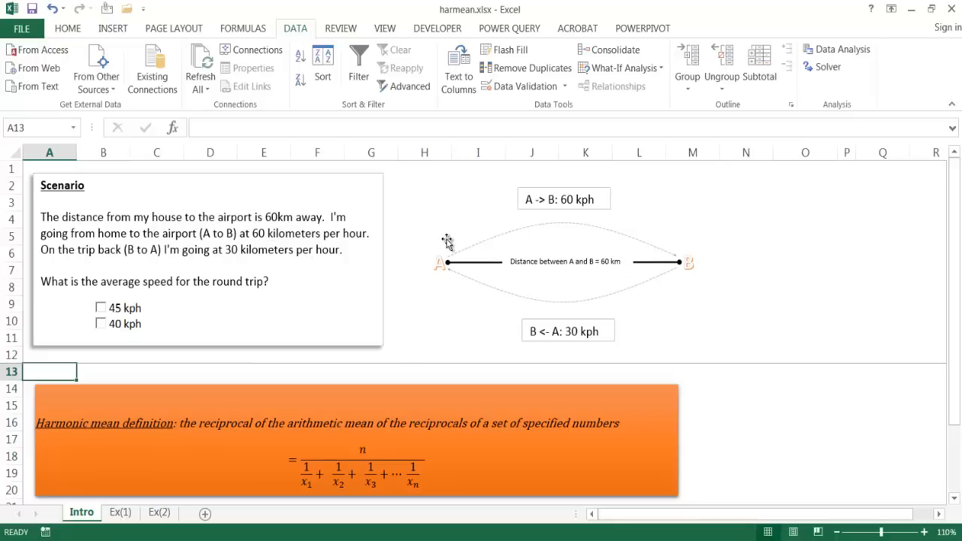
mouse_move(439, 265)
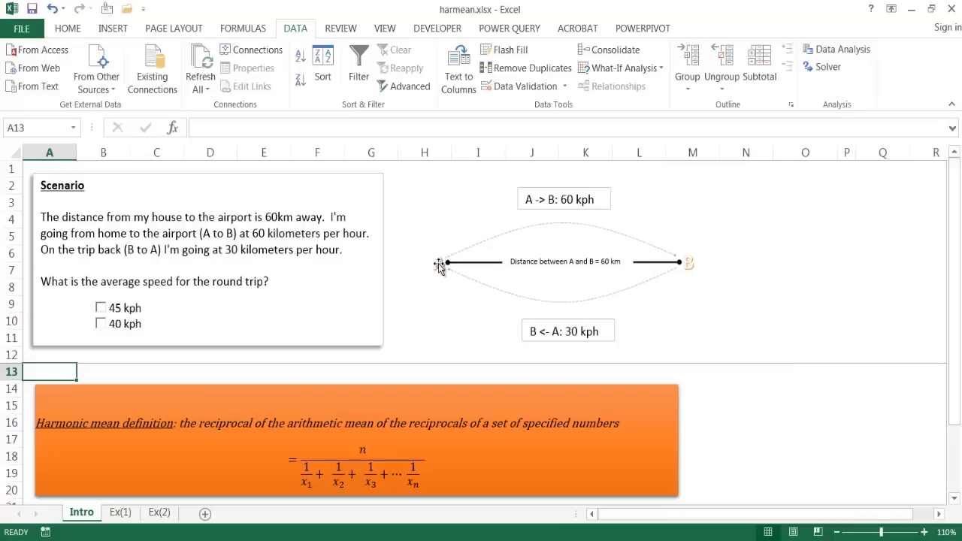
mouse_move(686, 255)
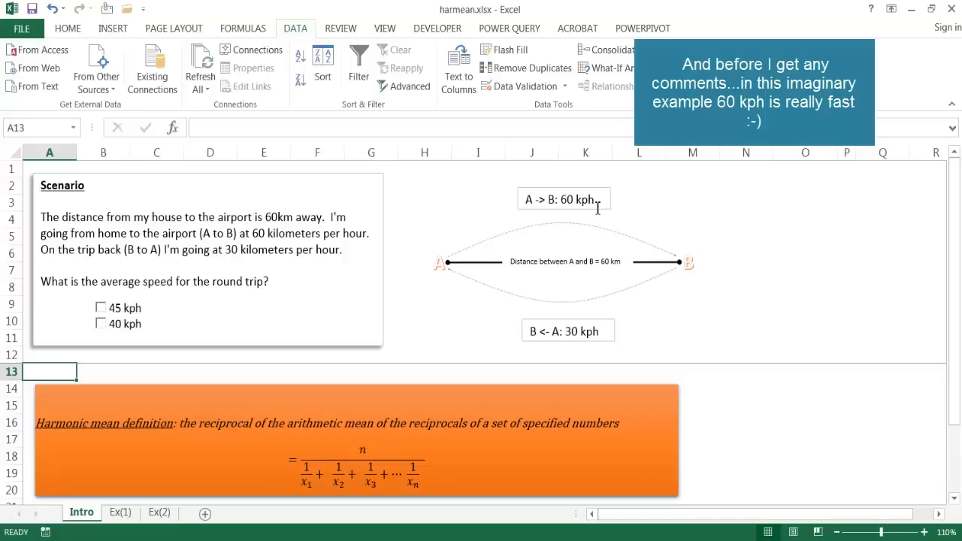
mouse_move(628, 290)
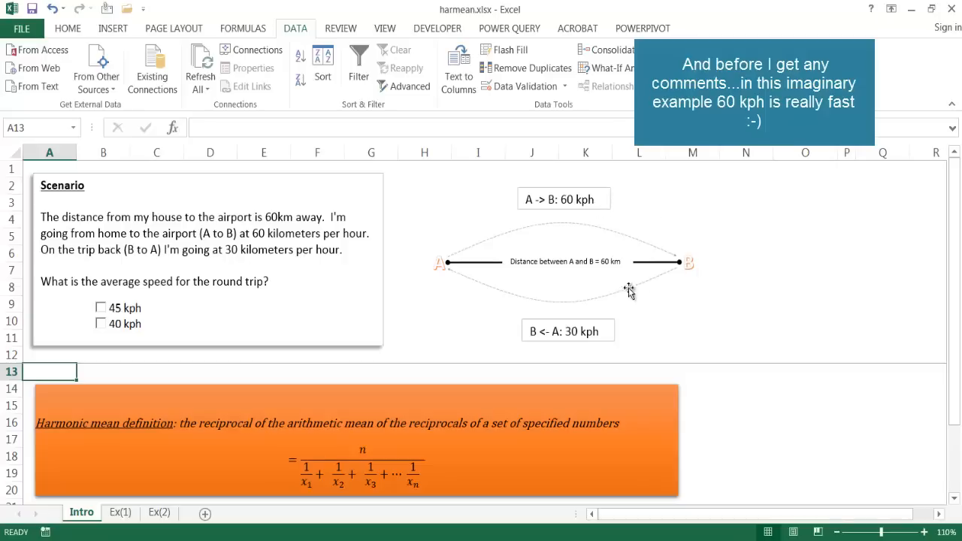
mouse_move(445, 268)
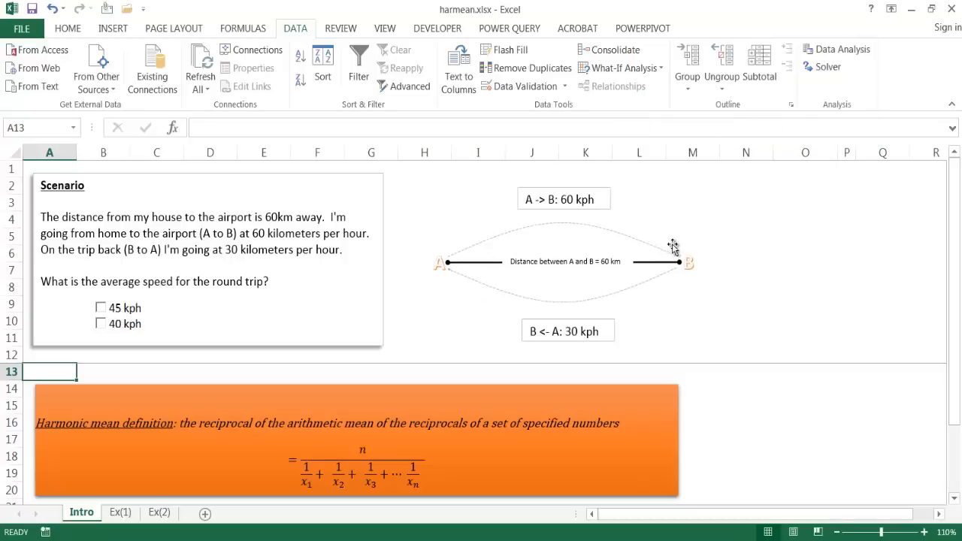
mouse_move(617, 283)
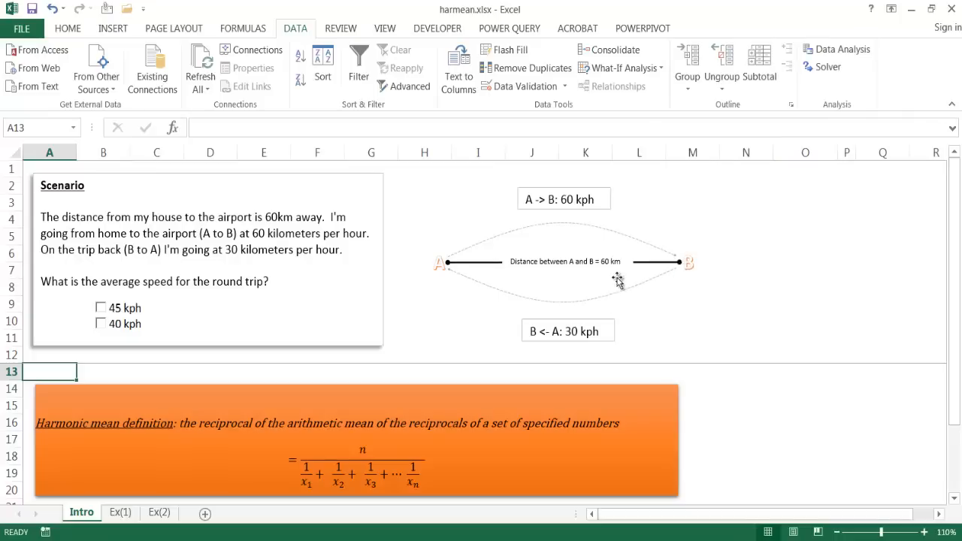
mouse_move(658, 244)
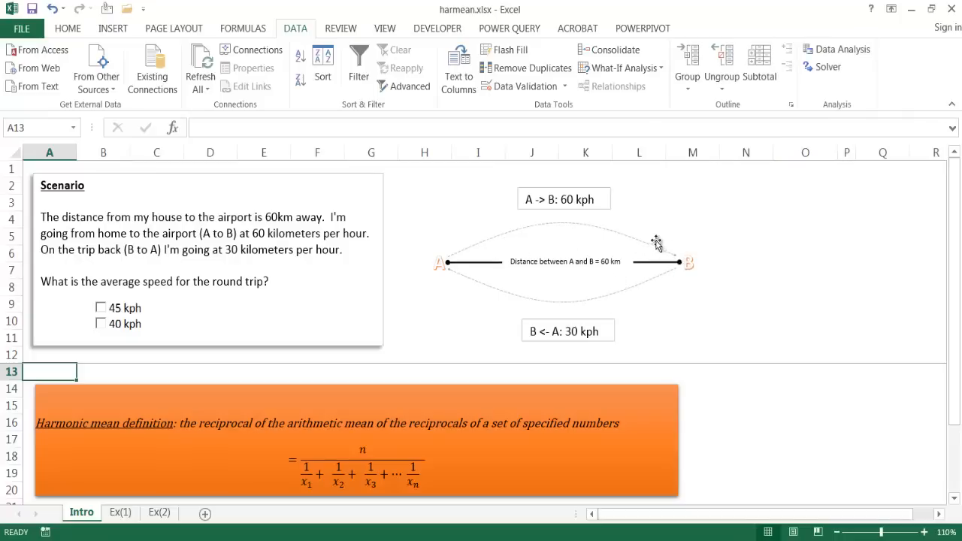
mouse_move(473, 274)
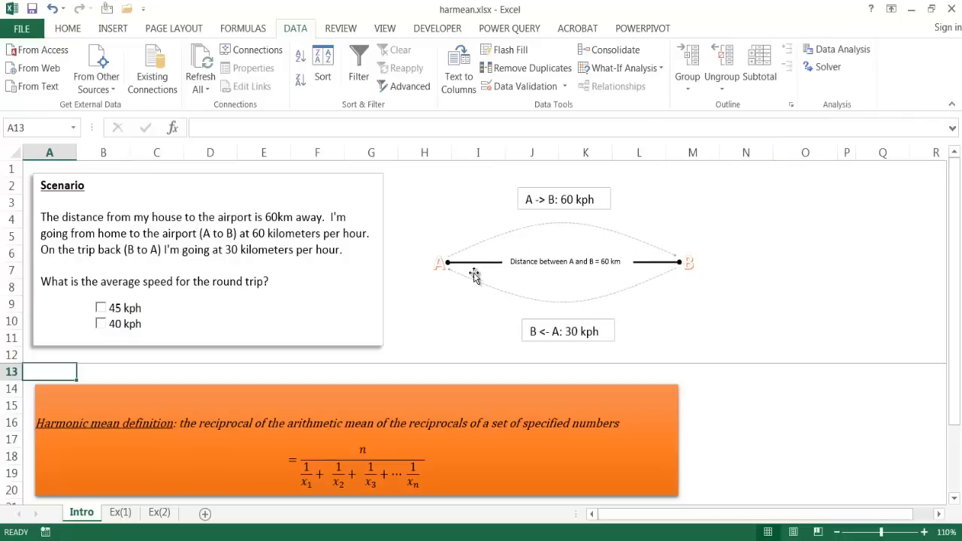
mouse_move(467, 274)
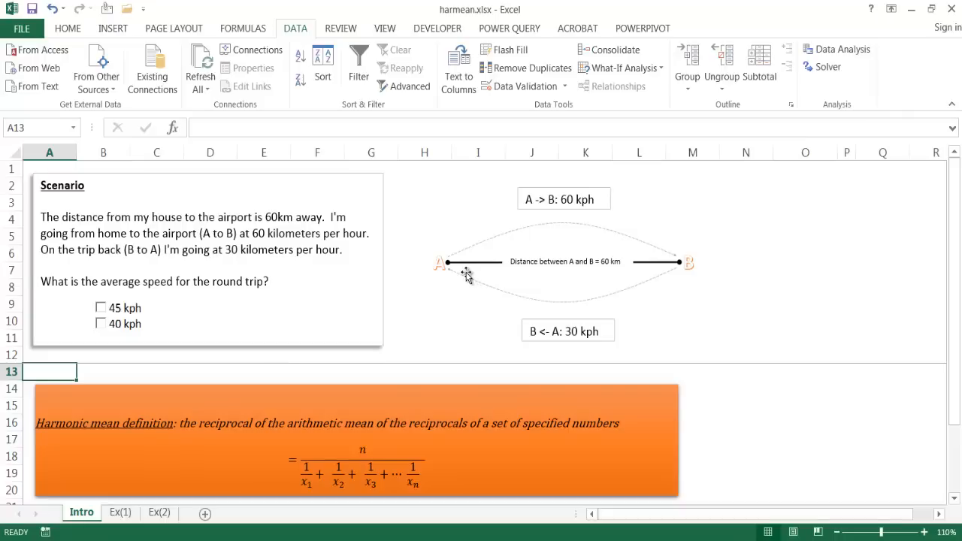
mouse_move(538, 223)
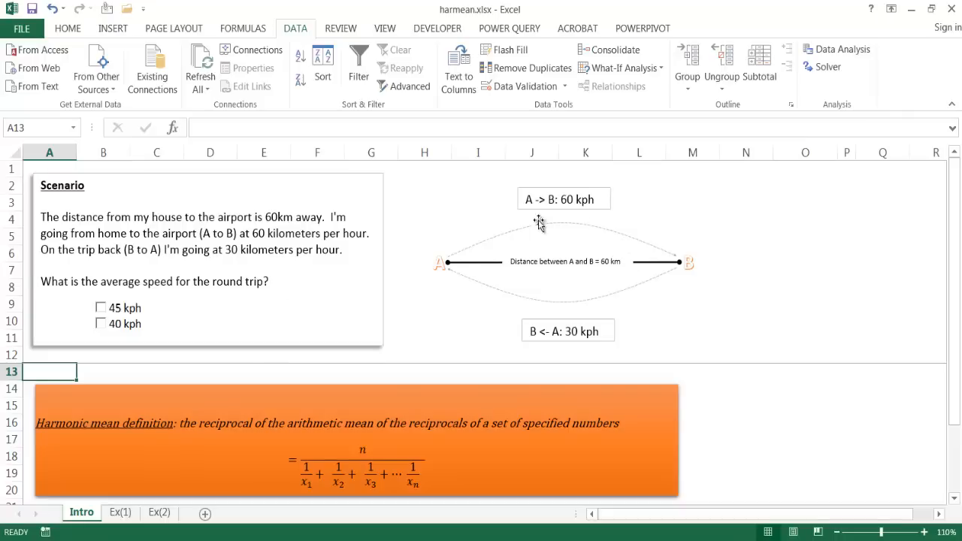
mouse_move(312, 290)
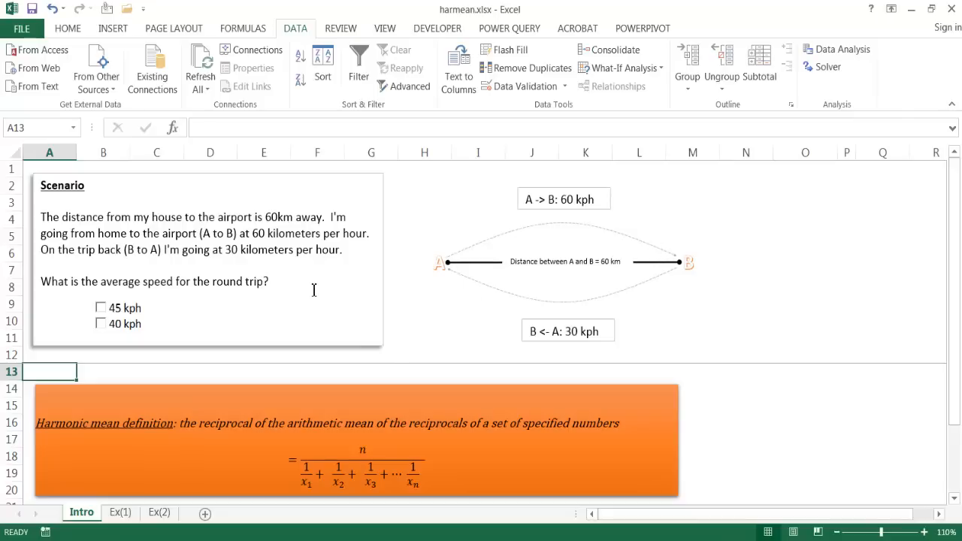
mouse_move(459, 310)
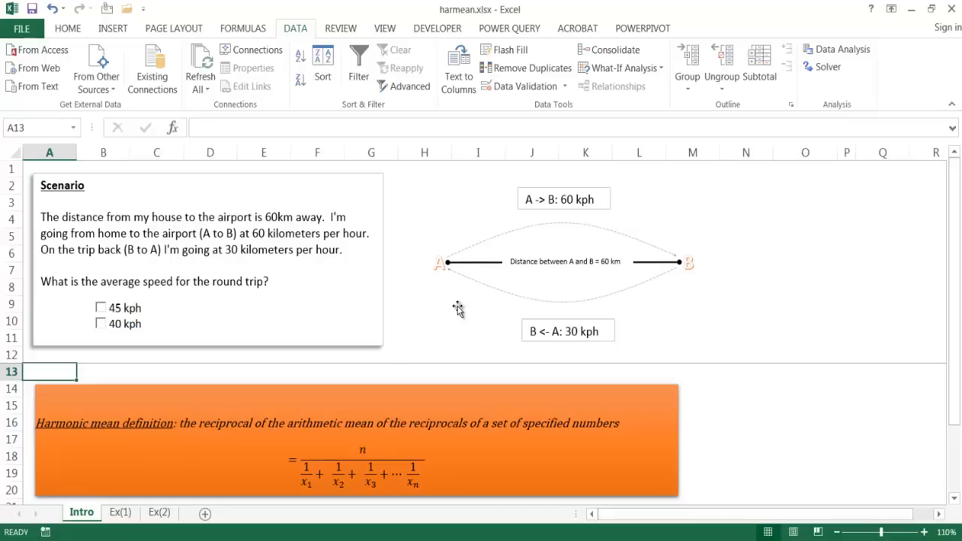
mouse_move(564, 198)
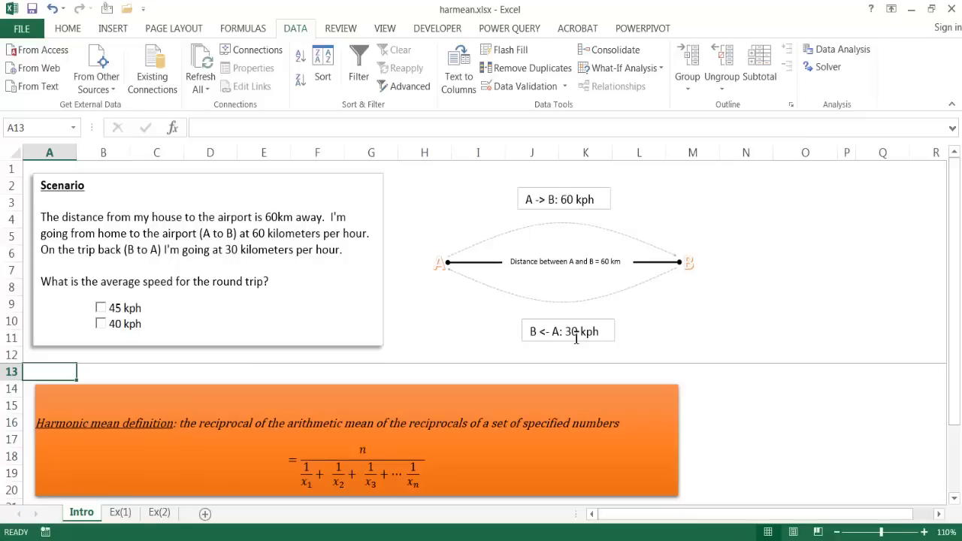
Enter =(60+30)/2 in an empty Intro-sheet cell to get the simple average 45.
click(745, 253)
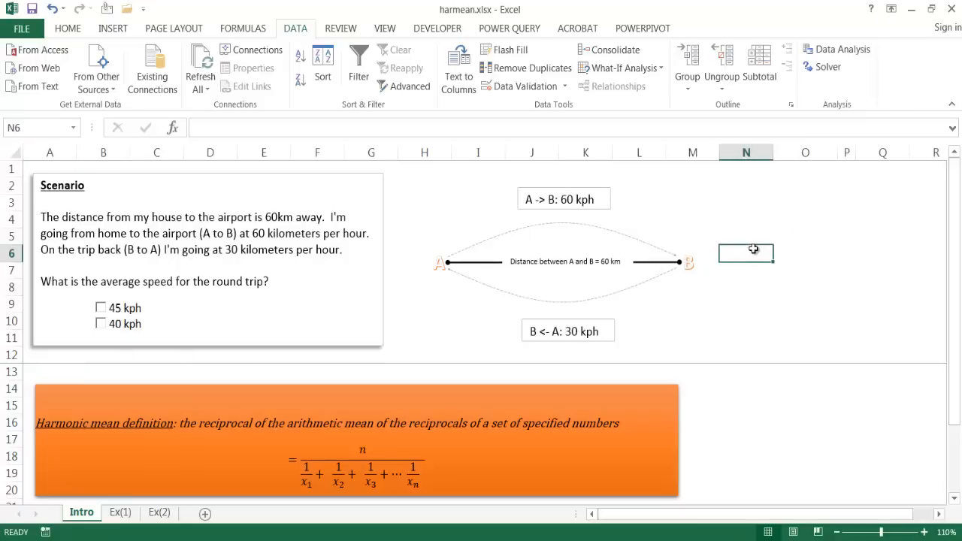
text(+()
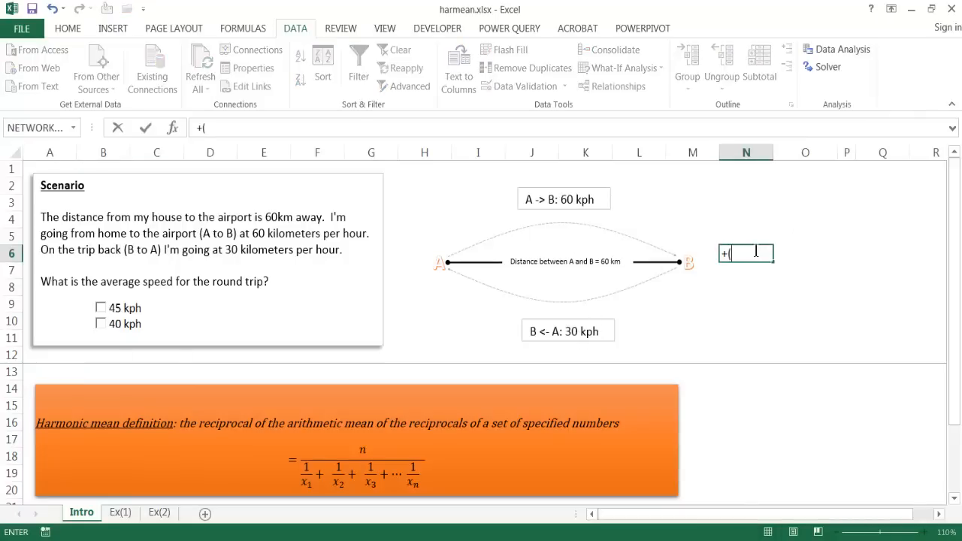
key(Backspace)
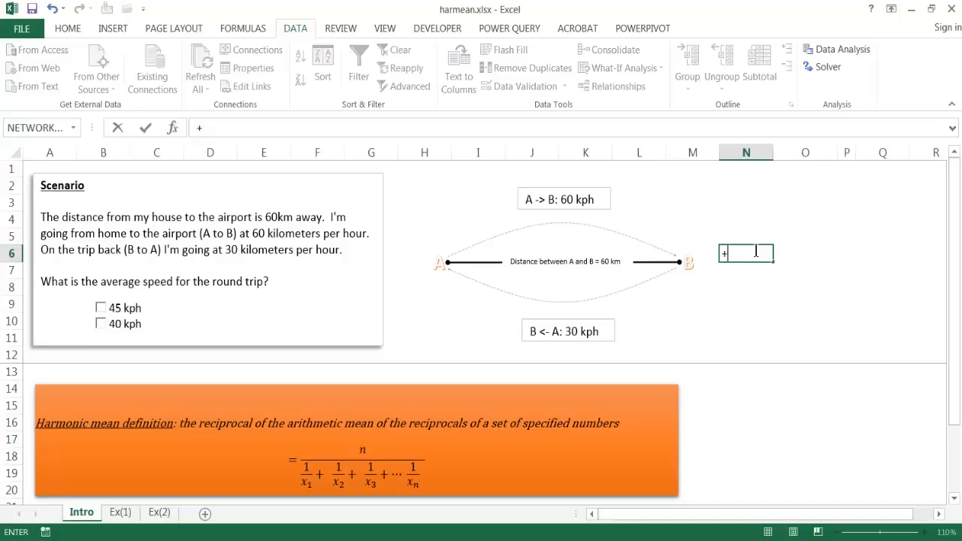
text((6)
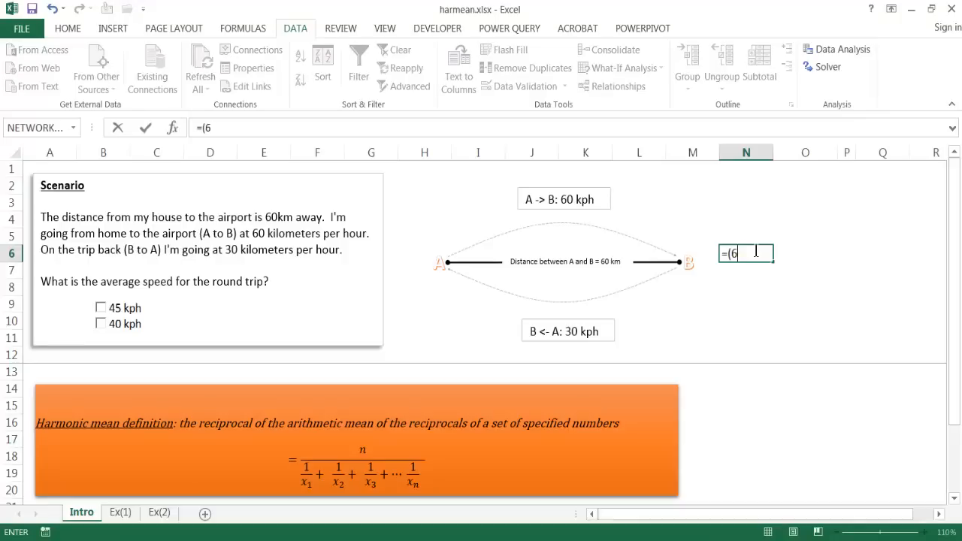
text(0+30)
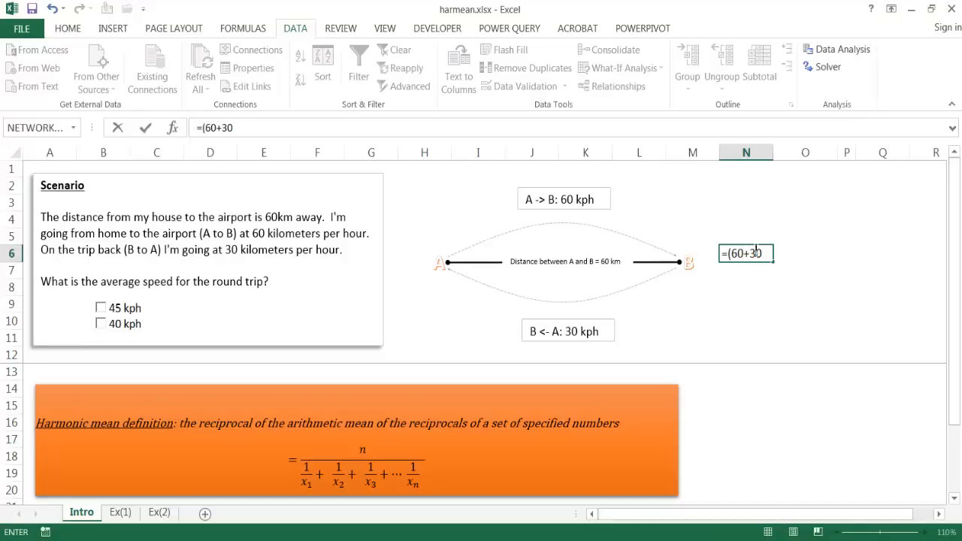
text(/)
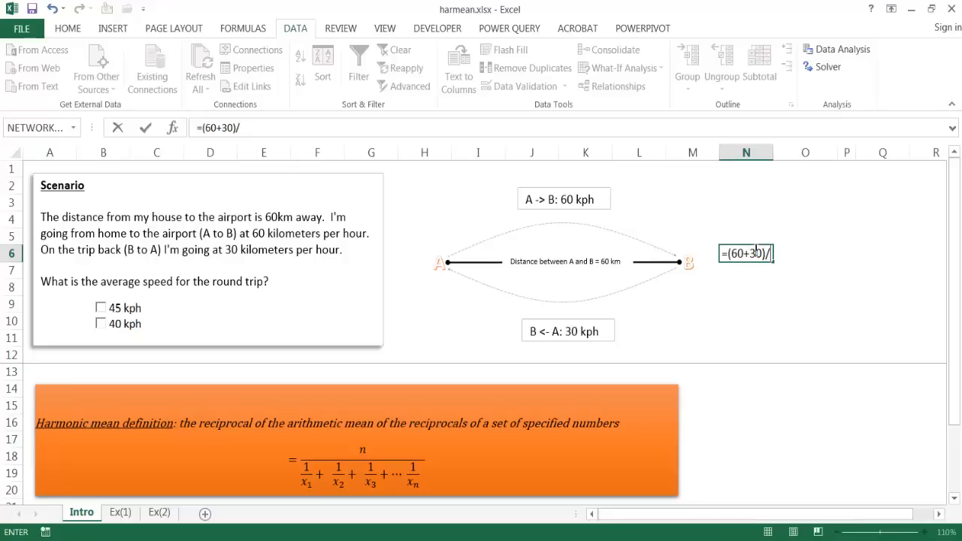
key(Return)
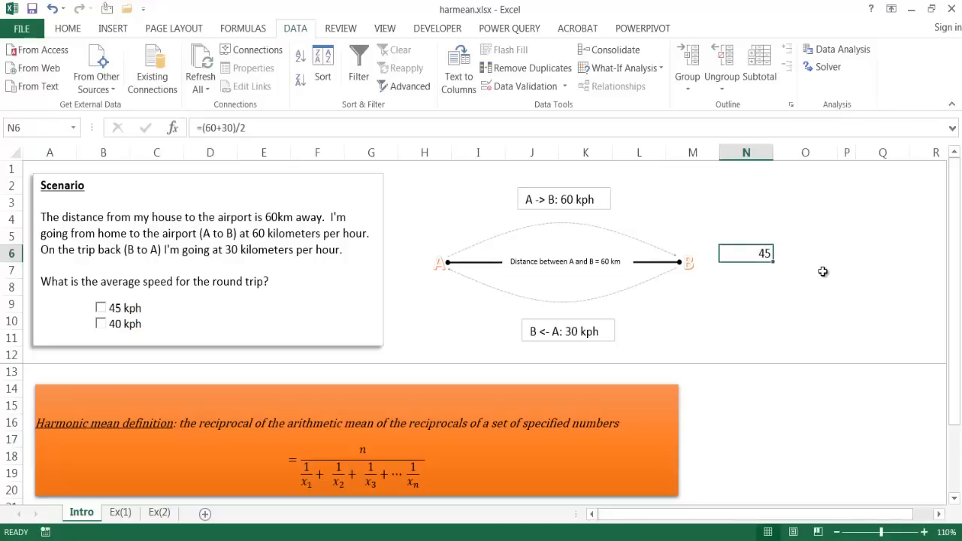
mouse_move(180, 335)
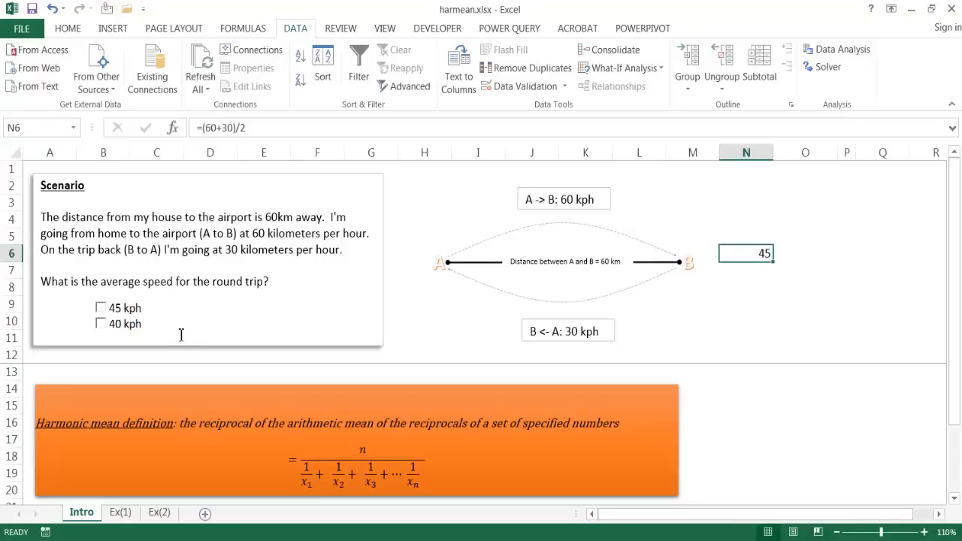
mouse_move(673, 308)
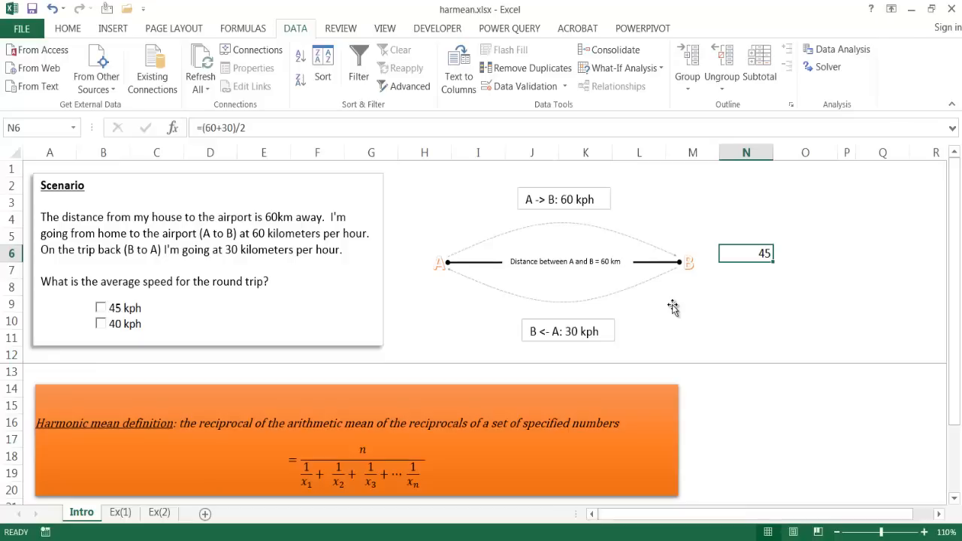
mouse_move(580, 284)
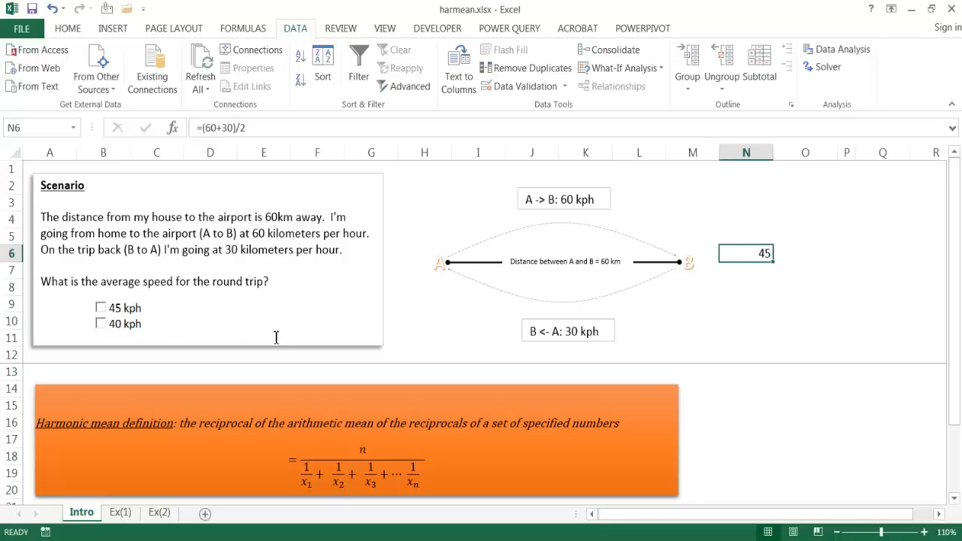
mouse_move(743, 344)
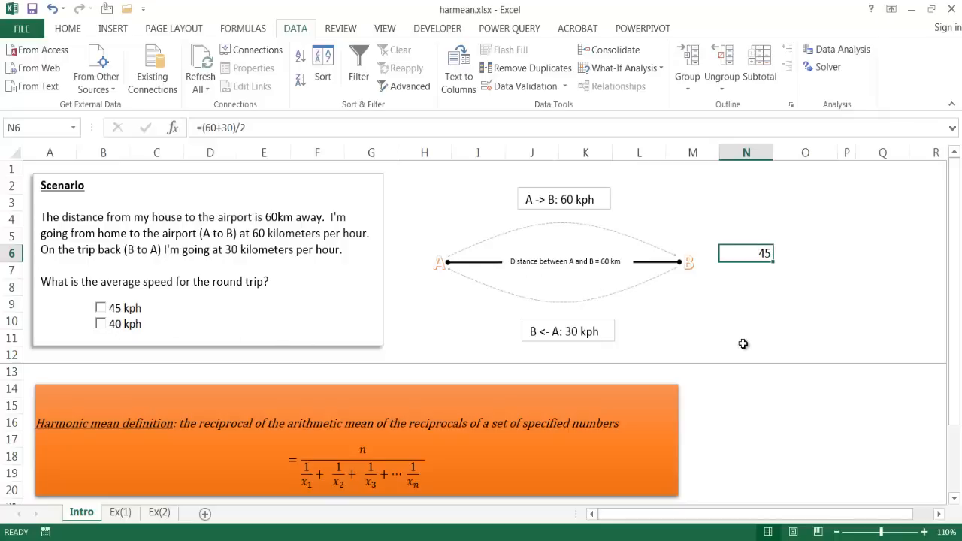
mouse_move(645, 276)
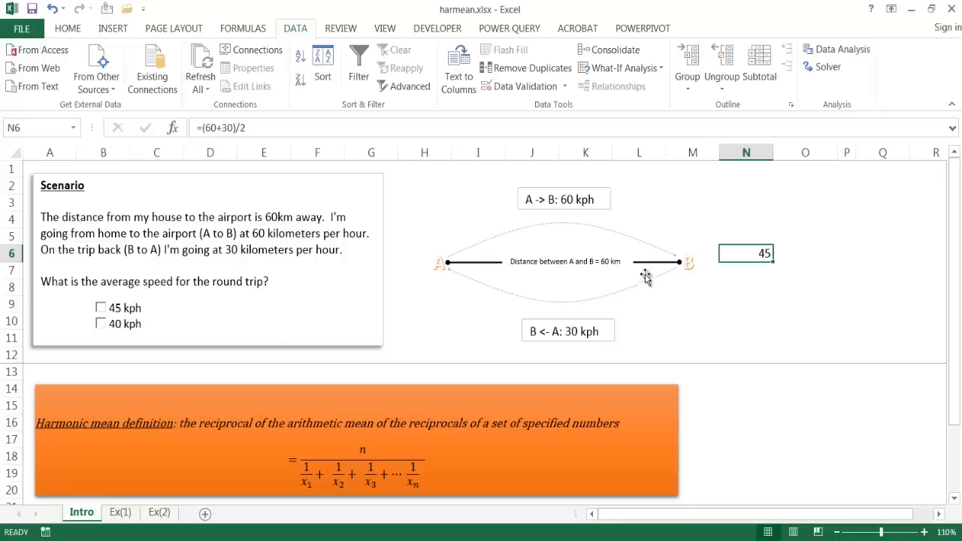
mouse_move(456, 268)
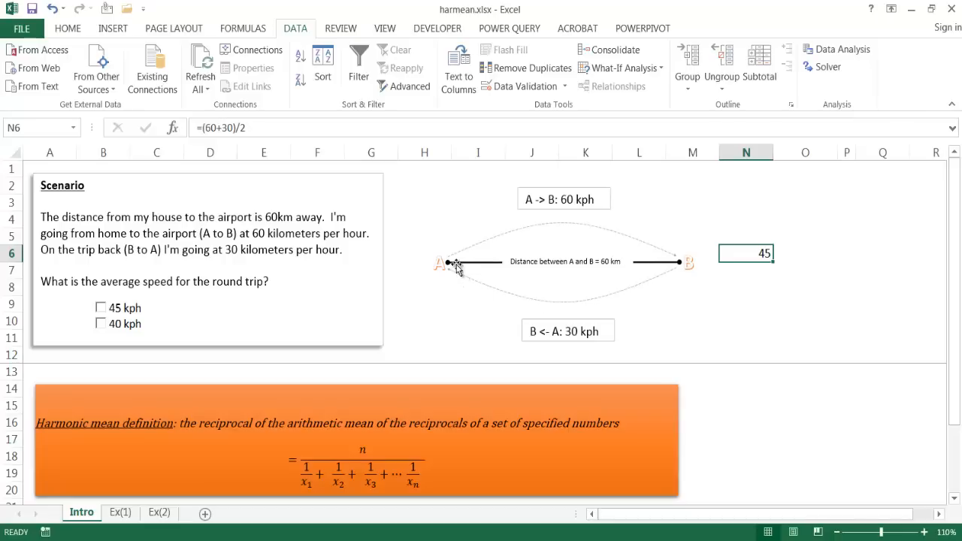
mouse_move(462, 249)
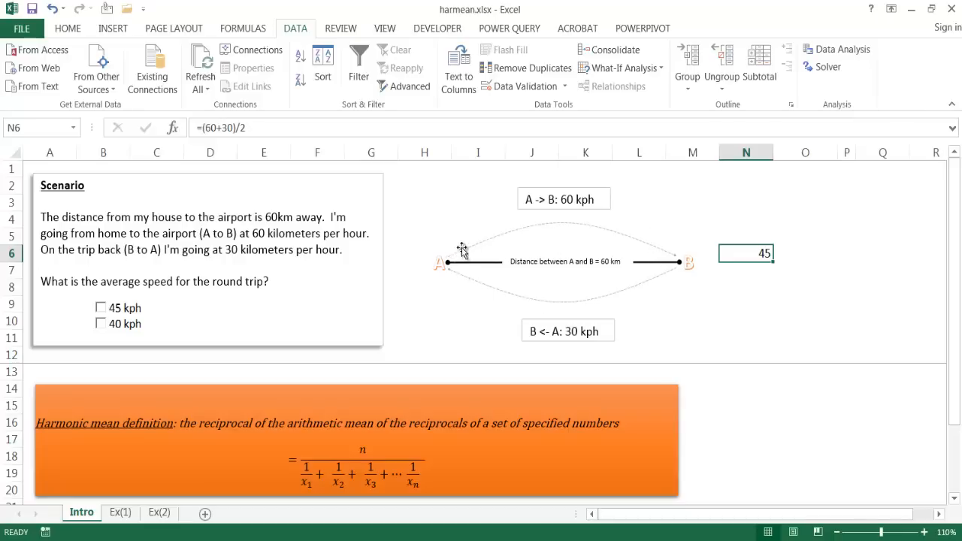
mouse_move(520, 232)
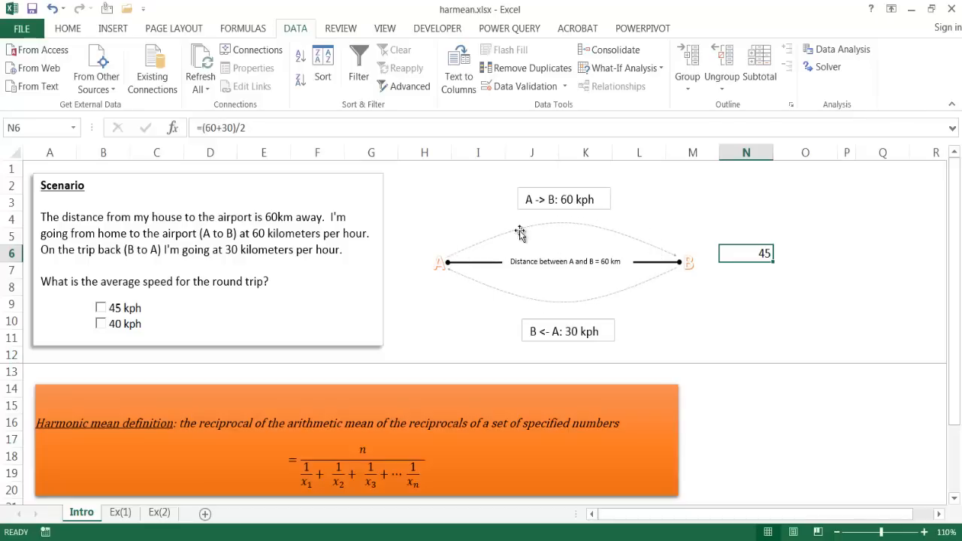
mouse_move(466, 284)
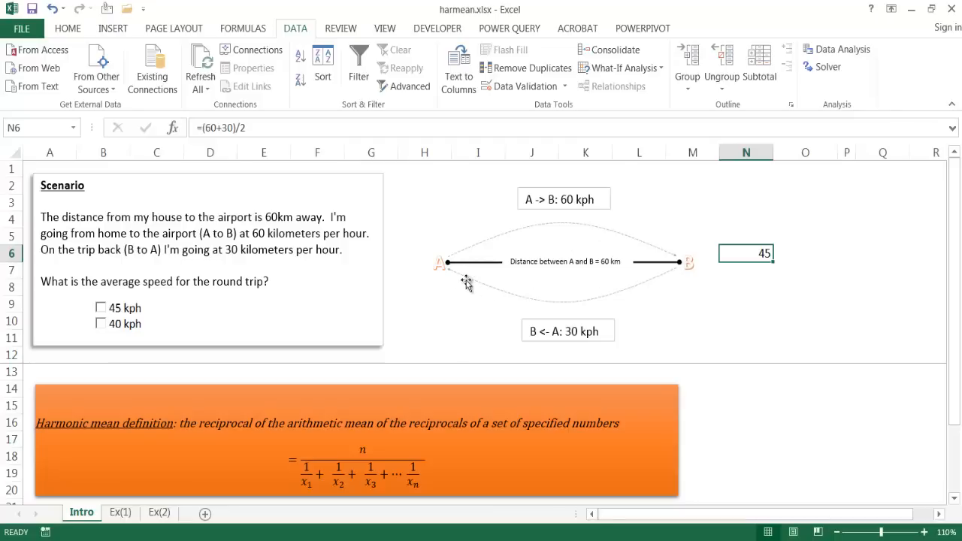
mouse_move(569, 337)
text(45)
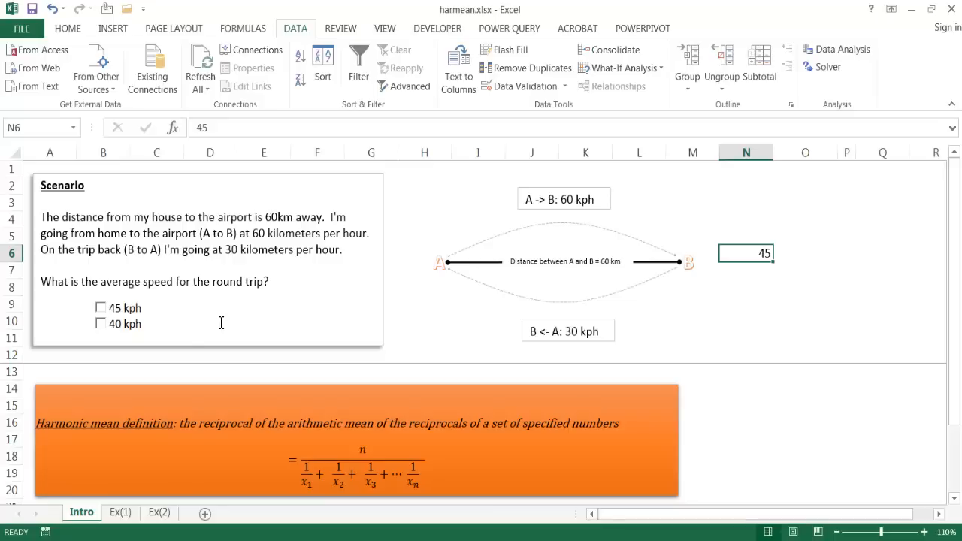
mouse_move(463, 254)
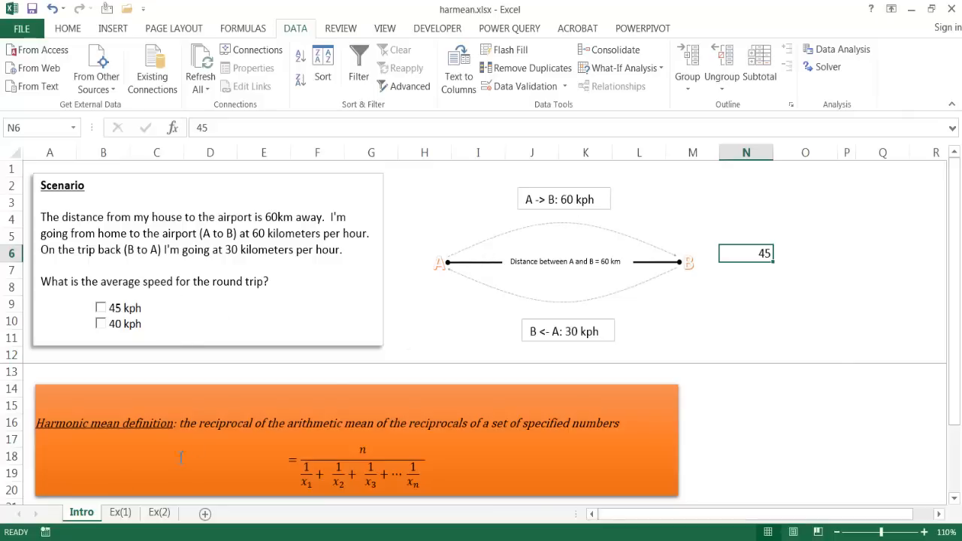
Enter =HARMEAN(60,30) in the Harmonic Mean cell O8, returning 40.
click(120, 511)
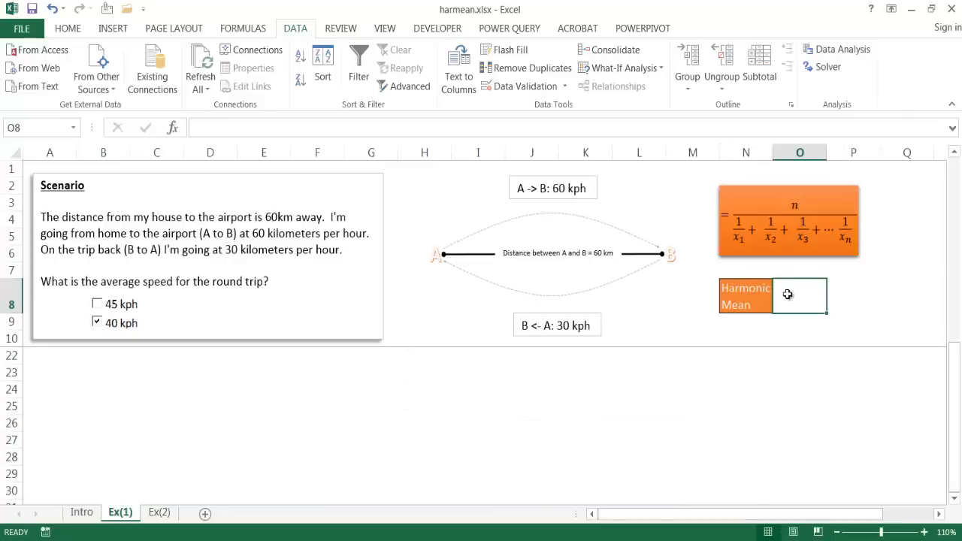
text(=har)
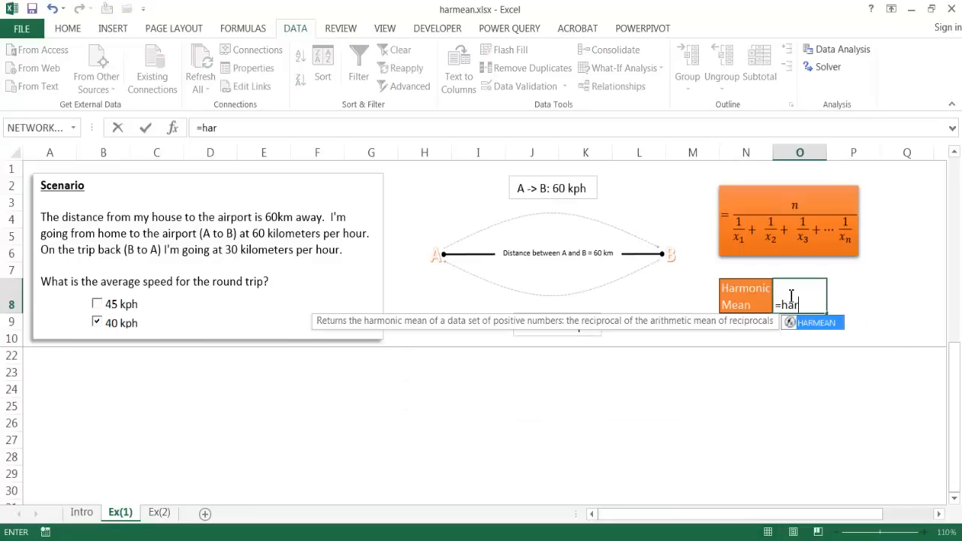
text(m)
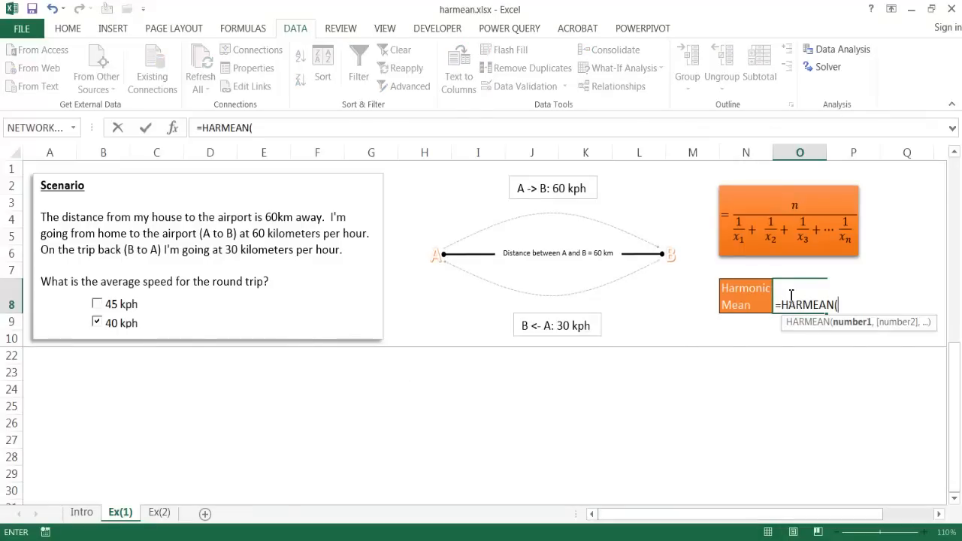
text(60,30)
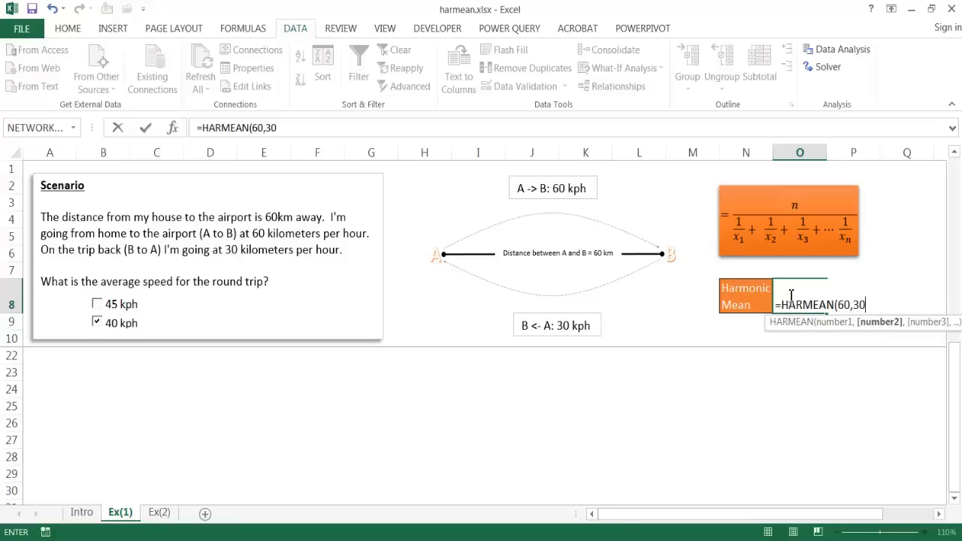
key(Return)
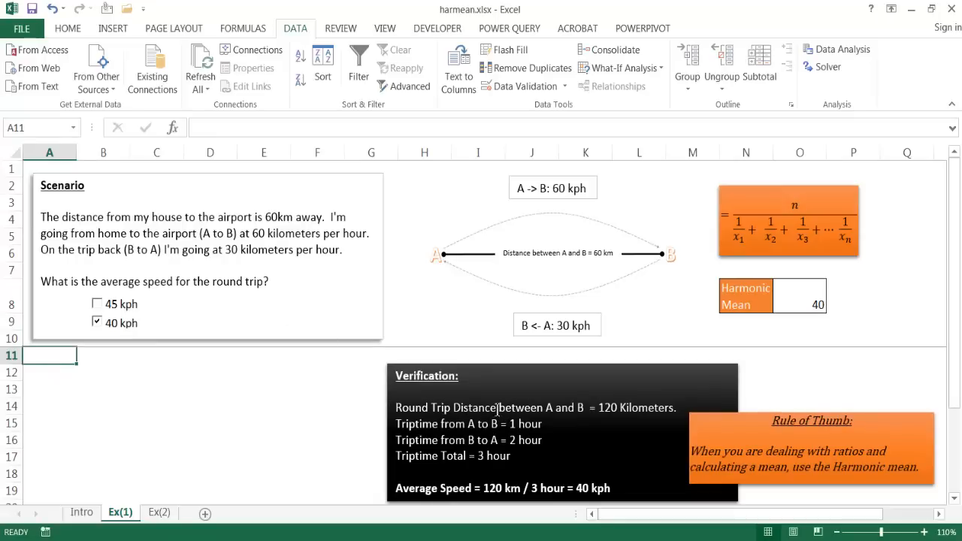
mouse_move(532, 263)
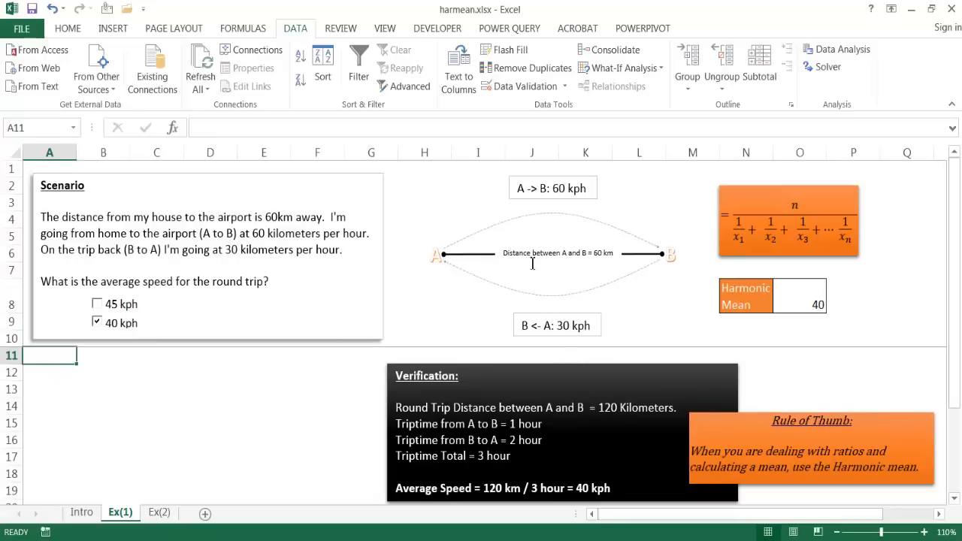
mouse_move(668, 256)
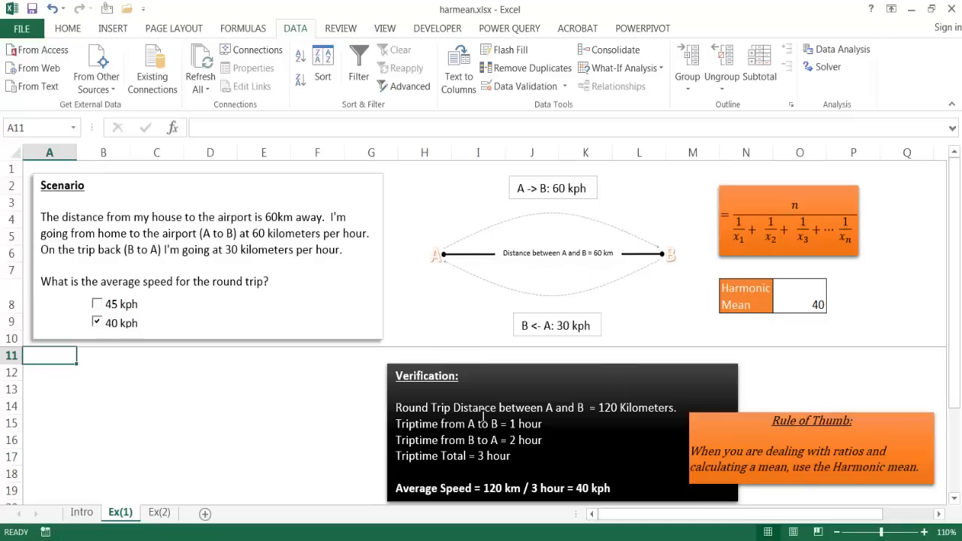
mouse_move(544, 201)
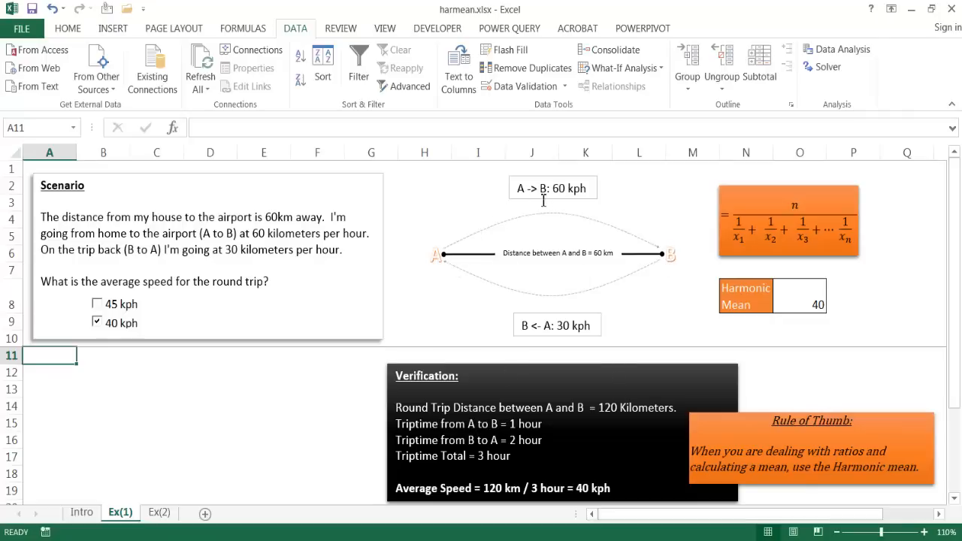
mouse_move(635, 234)
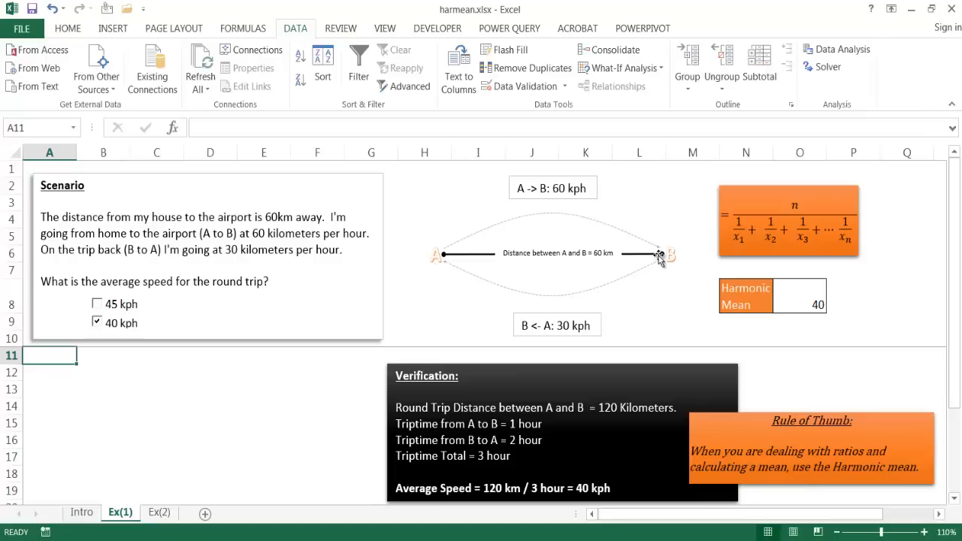
mouse_move(659, 267)
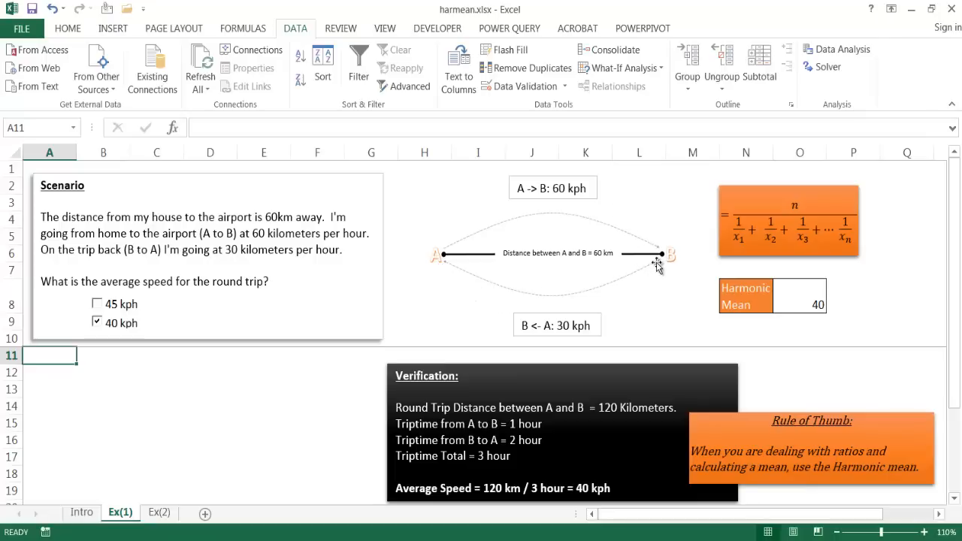
mouse_move(613, 284)
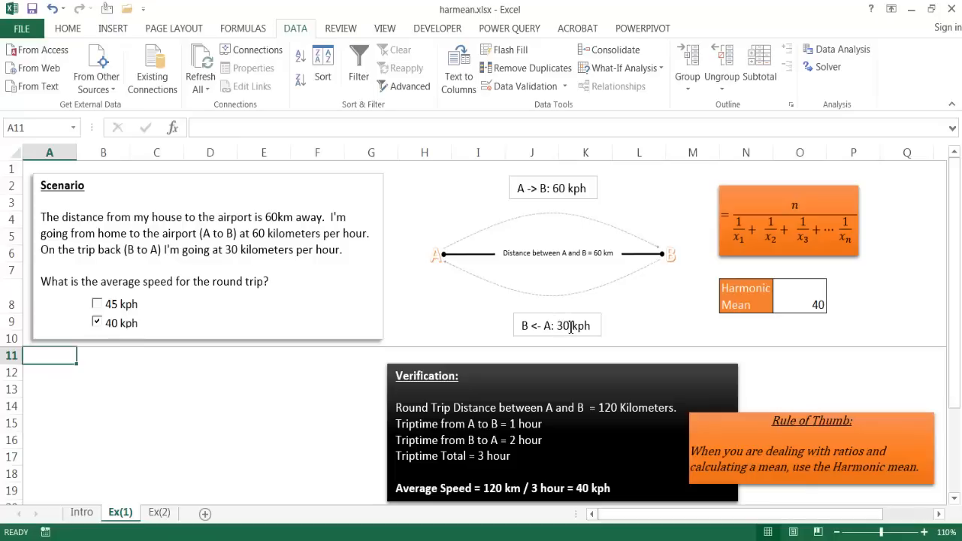
mouse_move(475, 460)
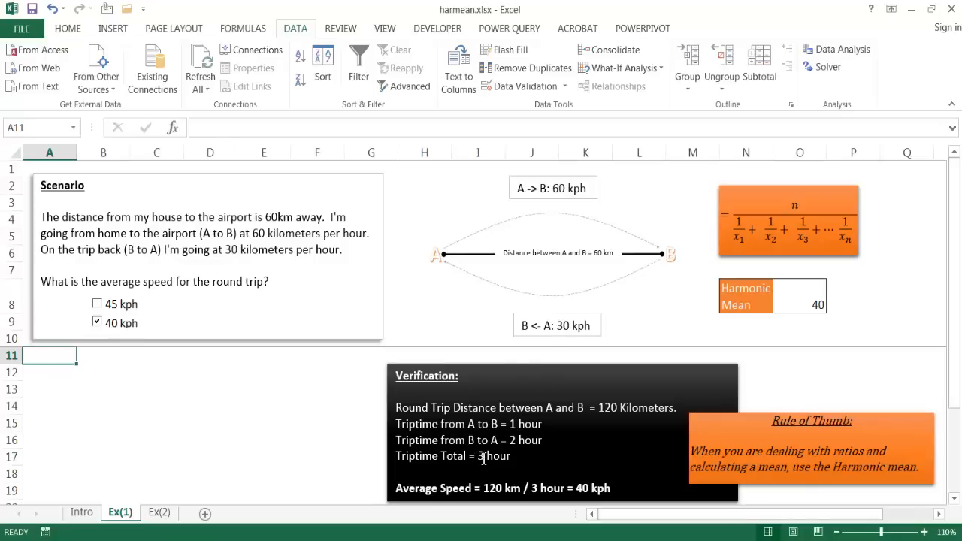
mouse_move(517, 247)
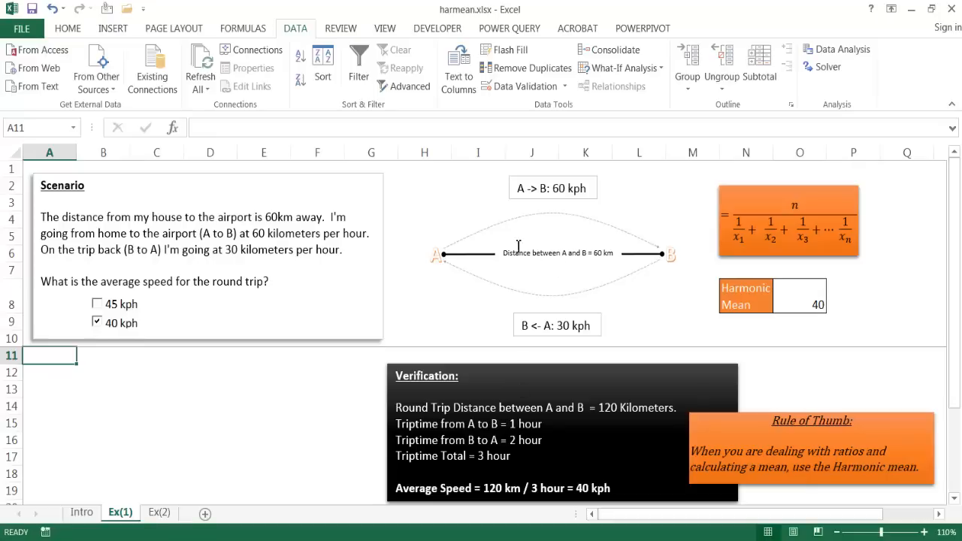
mouse_move(559, 469)
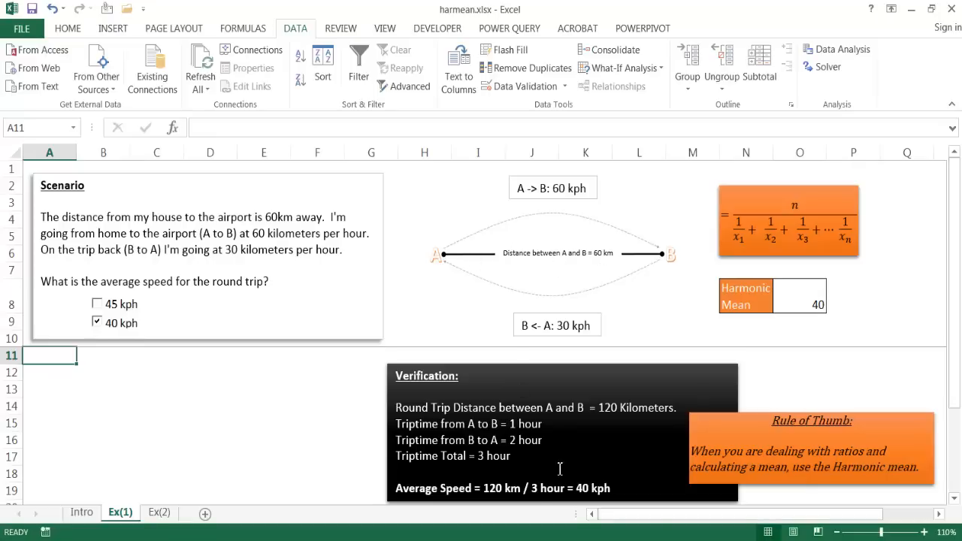
mouse_move(577, 489)
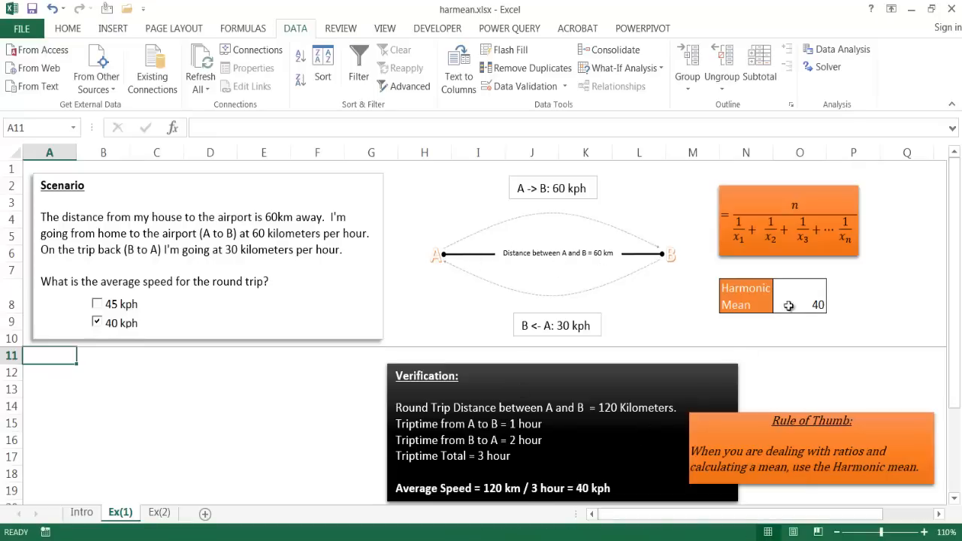
Select O8 to display its =HARMEAN(60,30) formula in the formula bar.
click(800, 303)
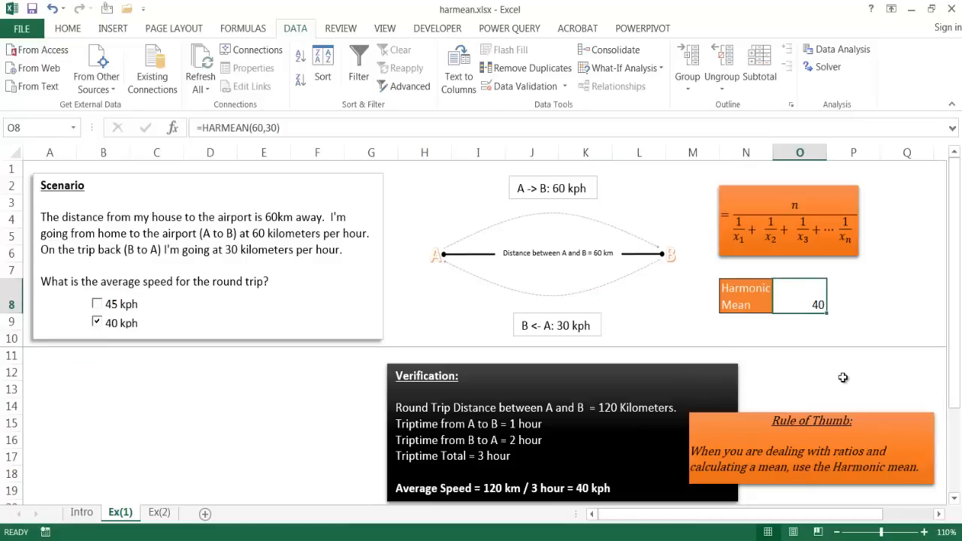
mouse_move(311, 128)
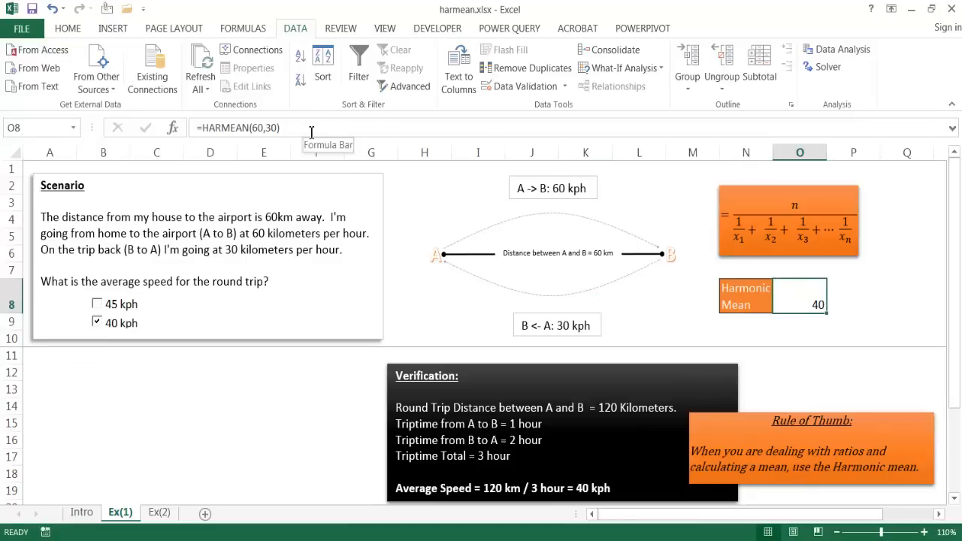
mouse_move(484, 192)
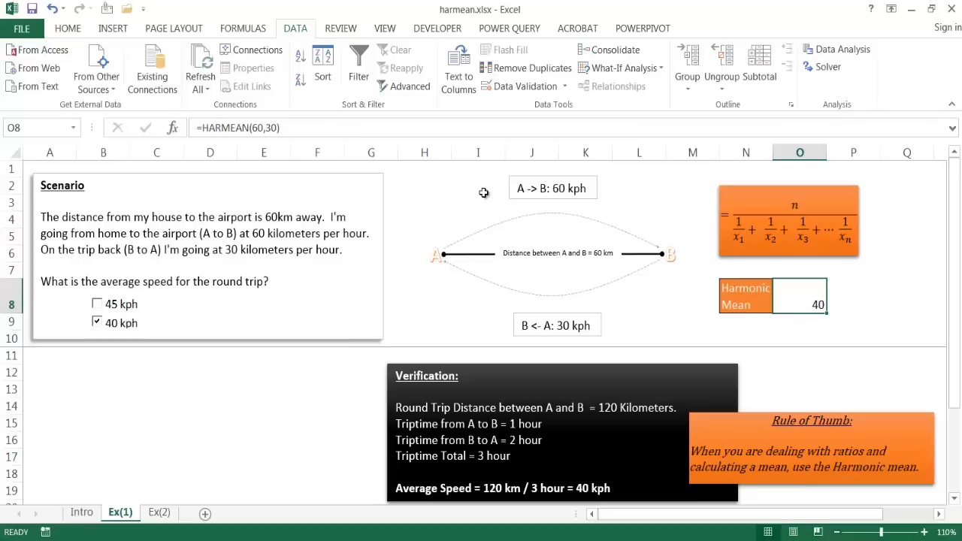
mouse_move(806, 388)
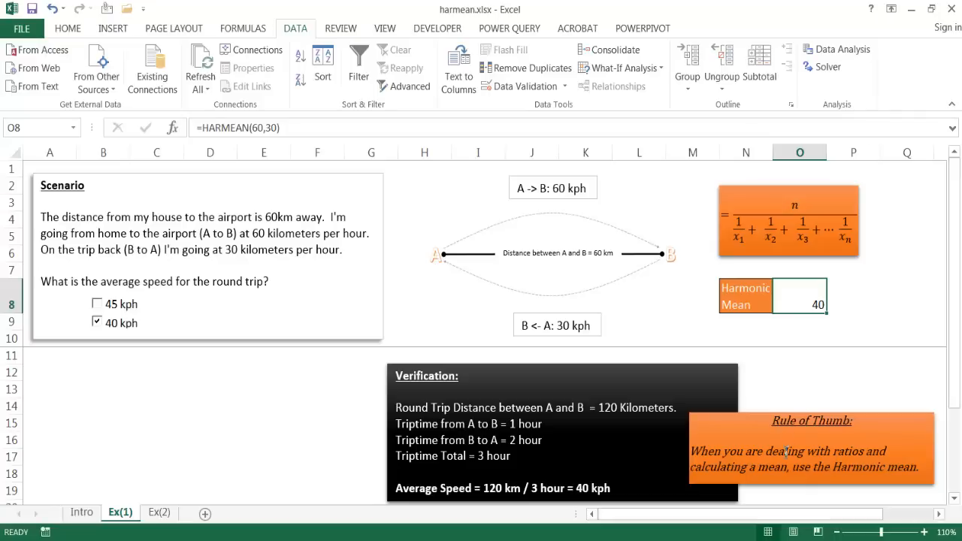
mouse_move(760, 475)
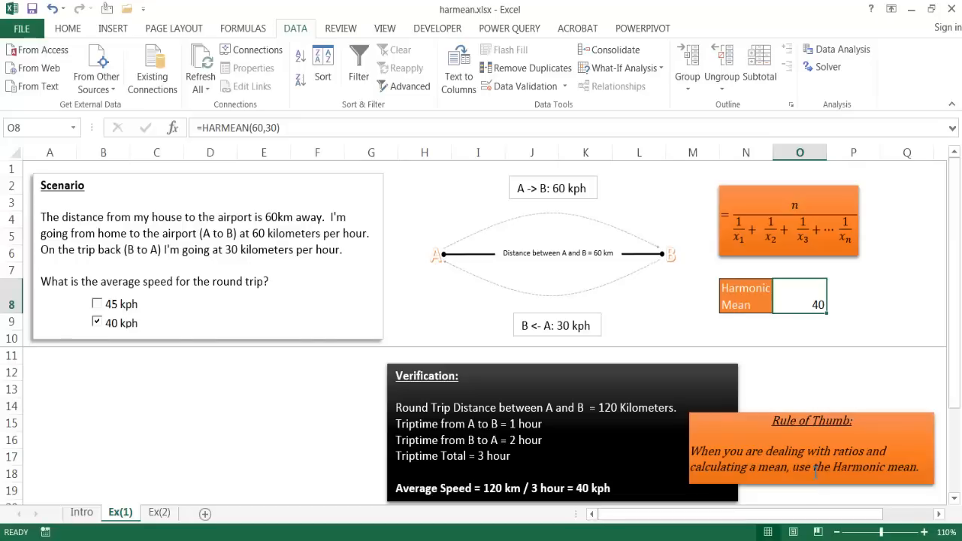
click(160, 513)
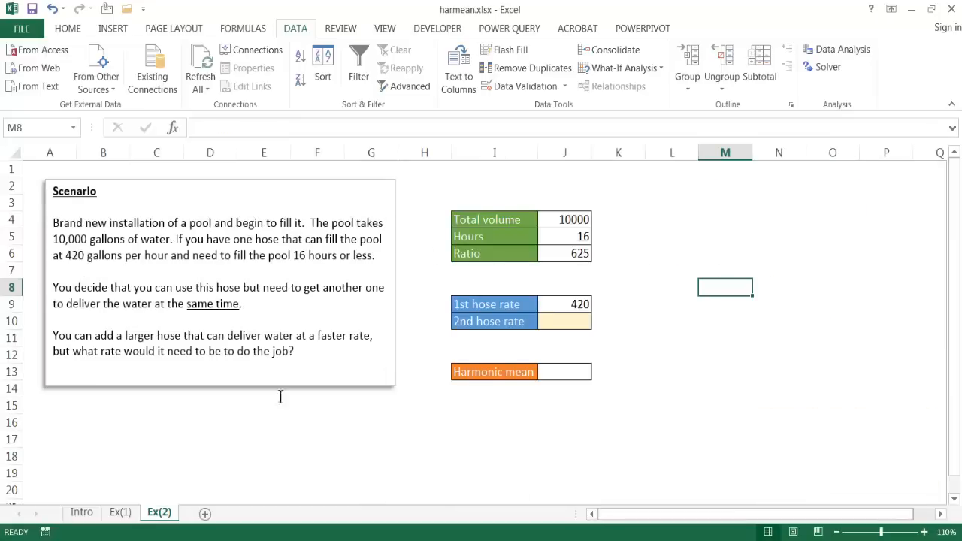
mouse_move(218, 232)
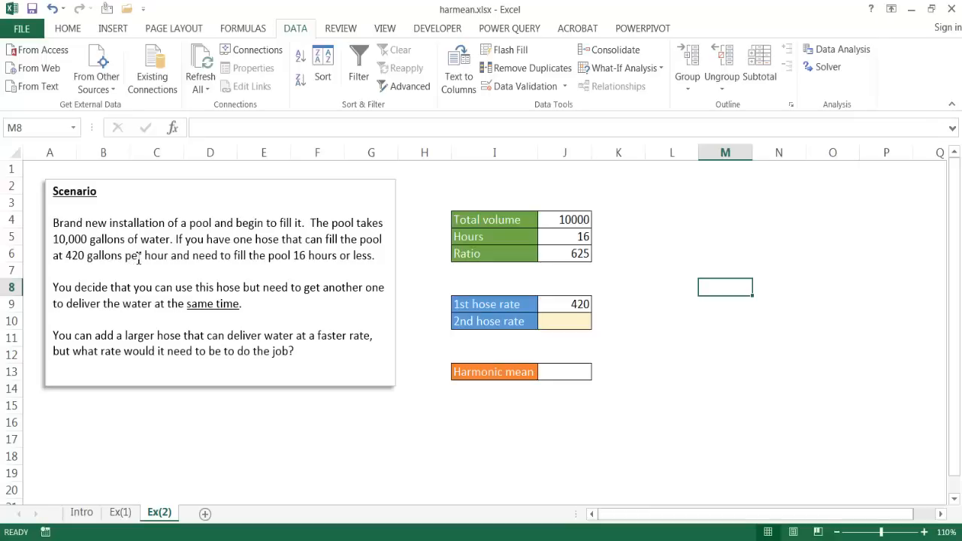
mouse_move(311, 263)
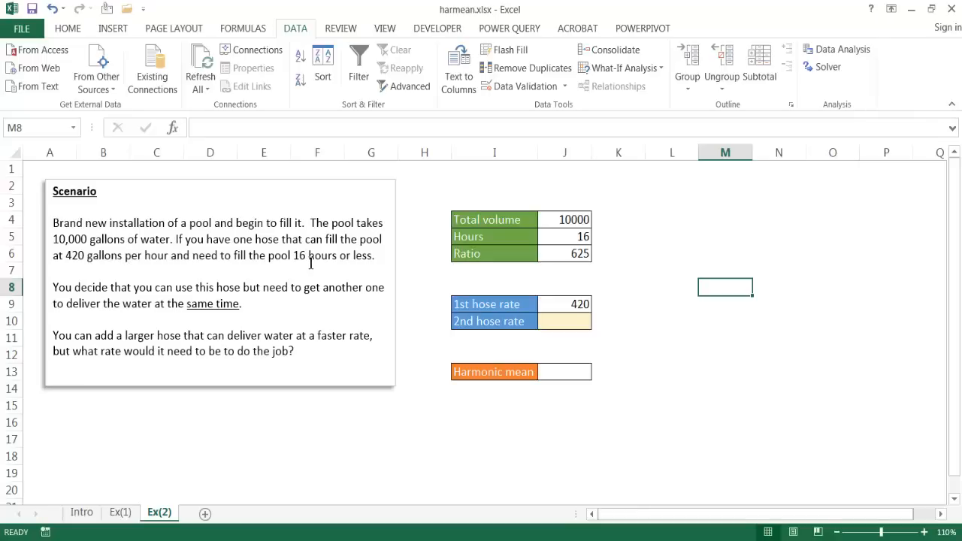
mouse_move(337, 268)
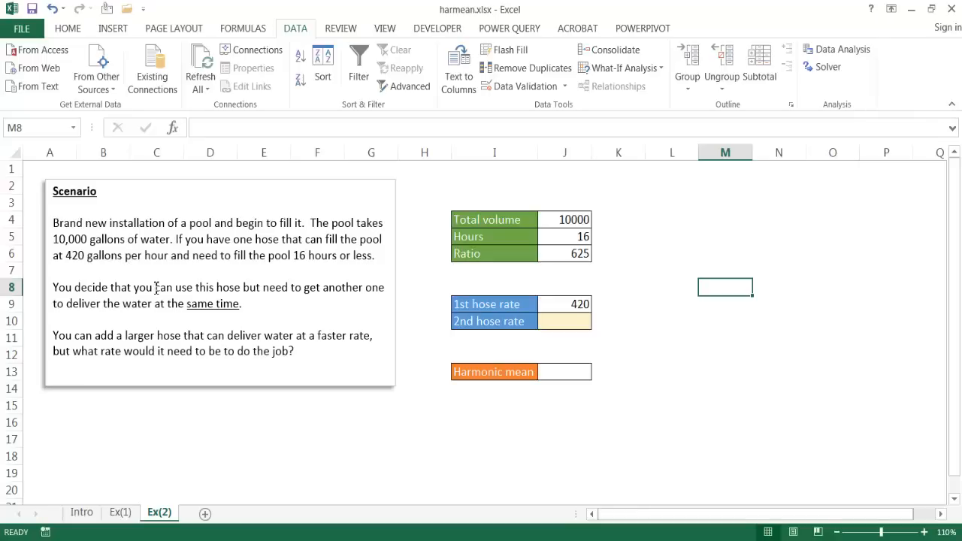
mouse_move(235, 288)
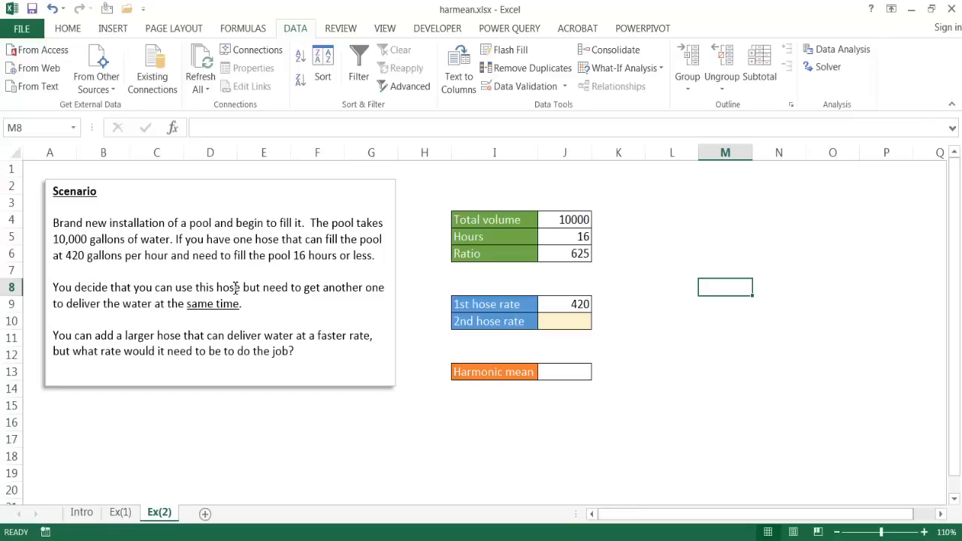
mouse_move(183, 301)
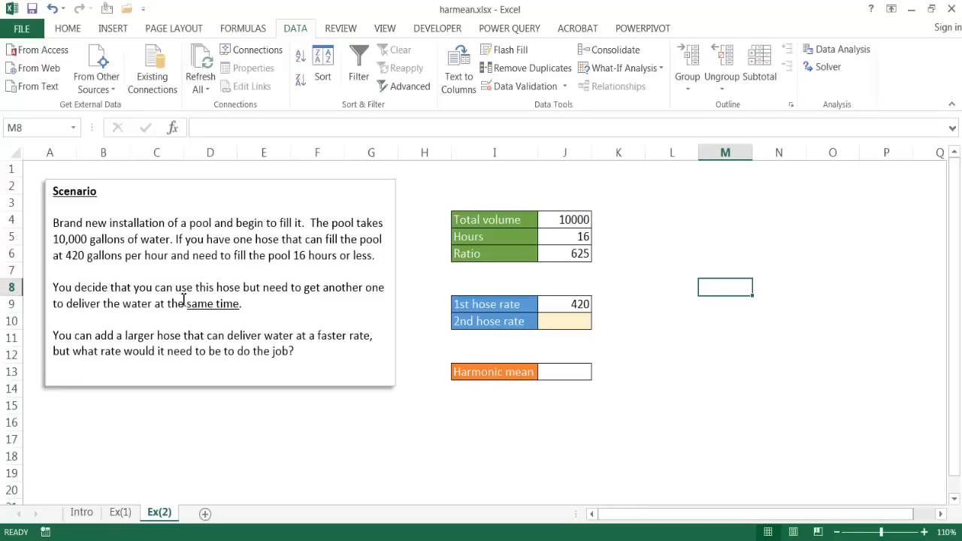
mouse_move(214, 304)
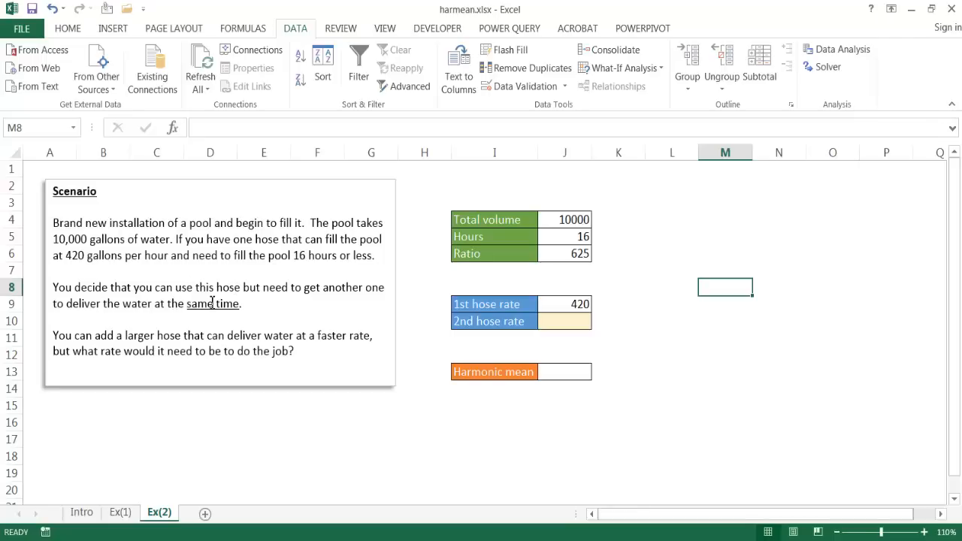
mouse_move(108, 334)
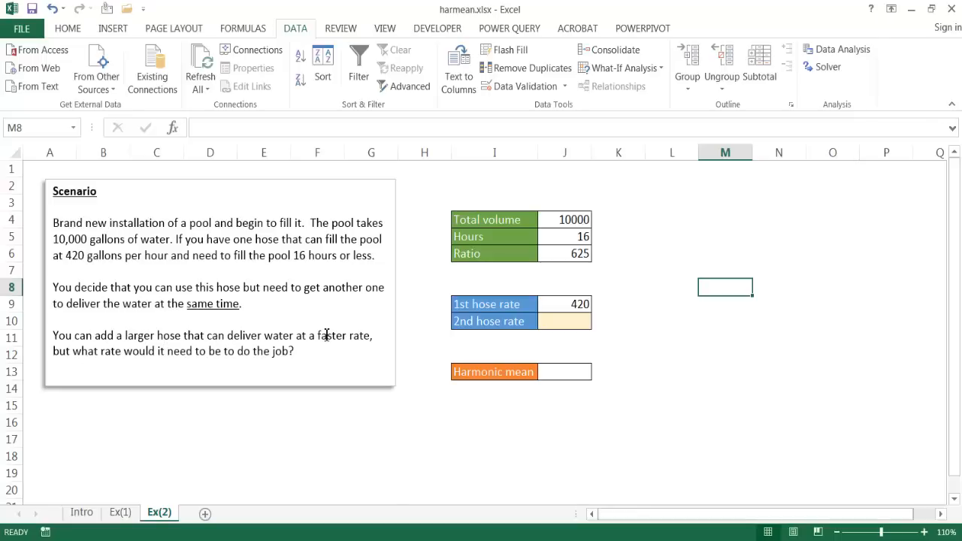
mouse_move(105, 355)
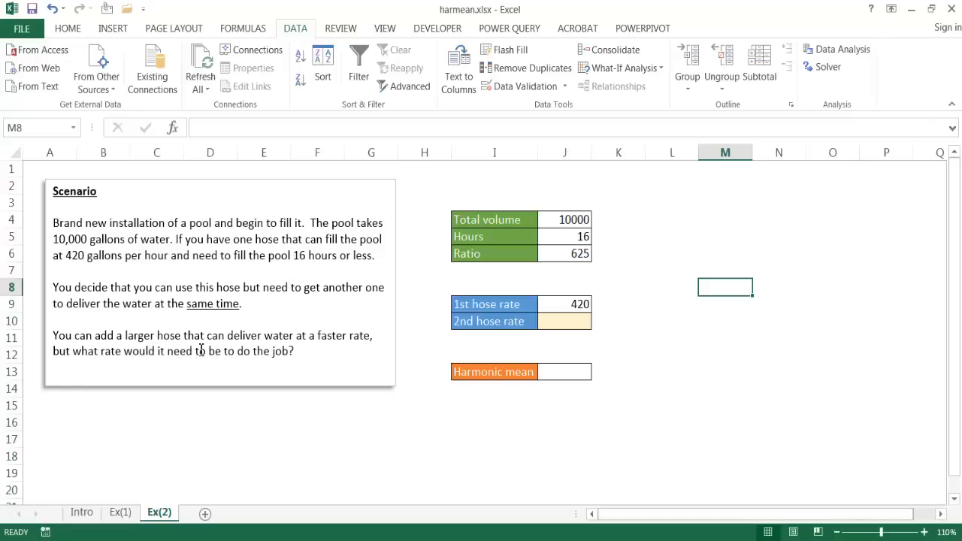
click(565, 219)
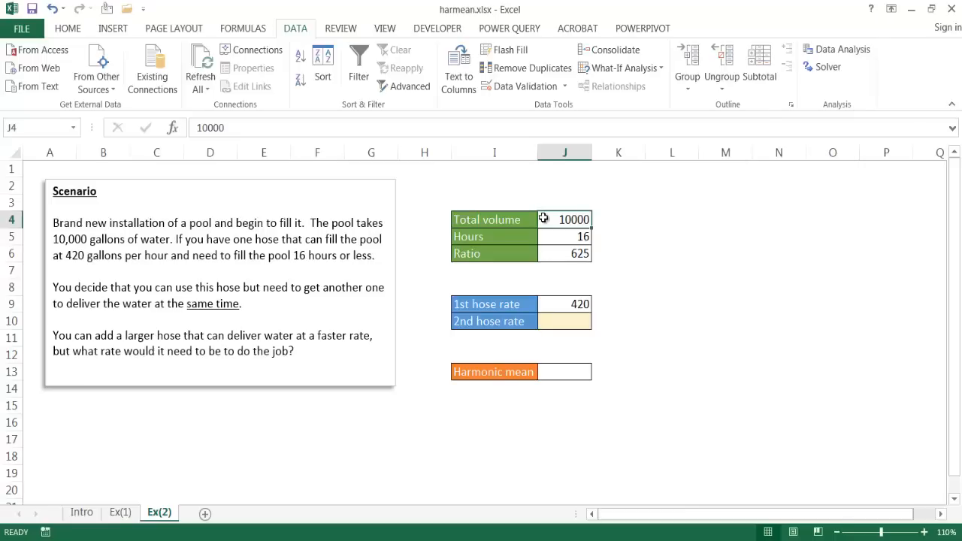
Review Total volume, Hours, the =J4/J5 Ratio and the empty second hose rate cell.
click(565, 252)
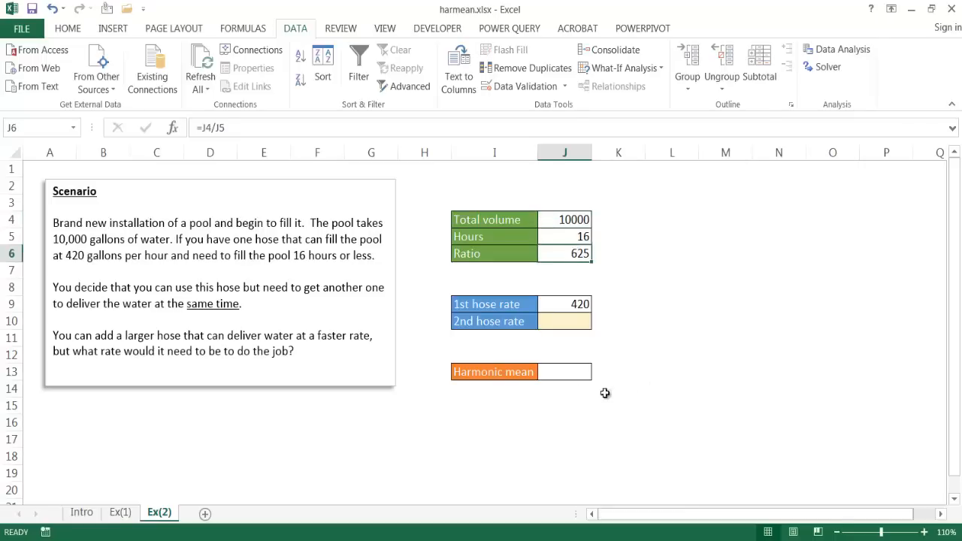
mouse_move(562, 374)
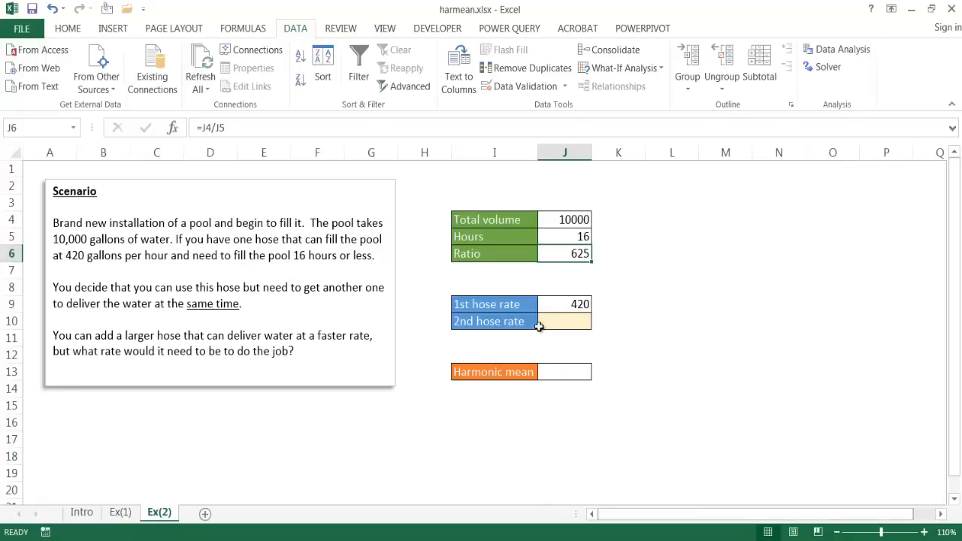
mouse_move(579, 235)
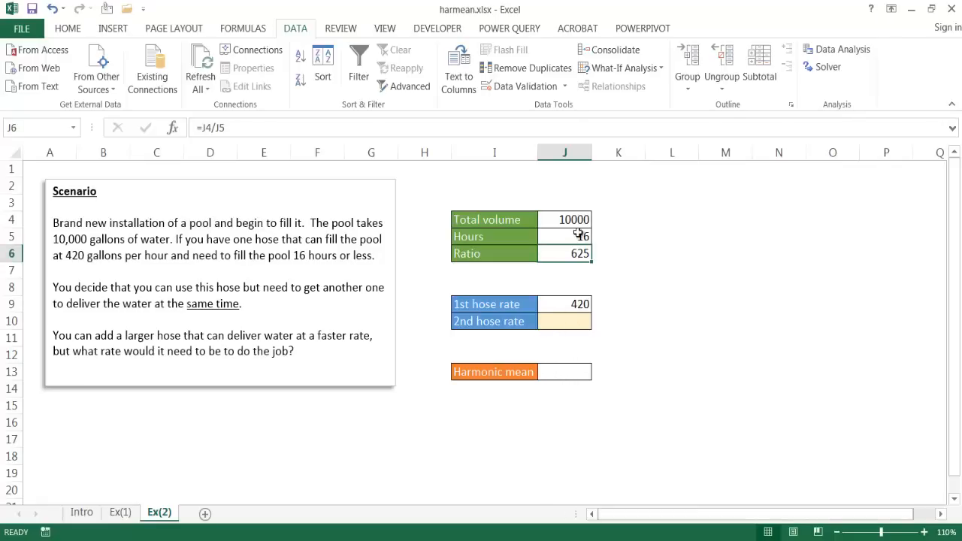
click(565, 219)
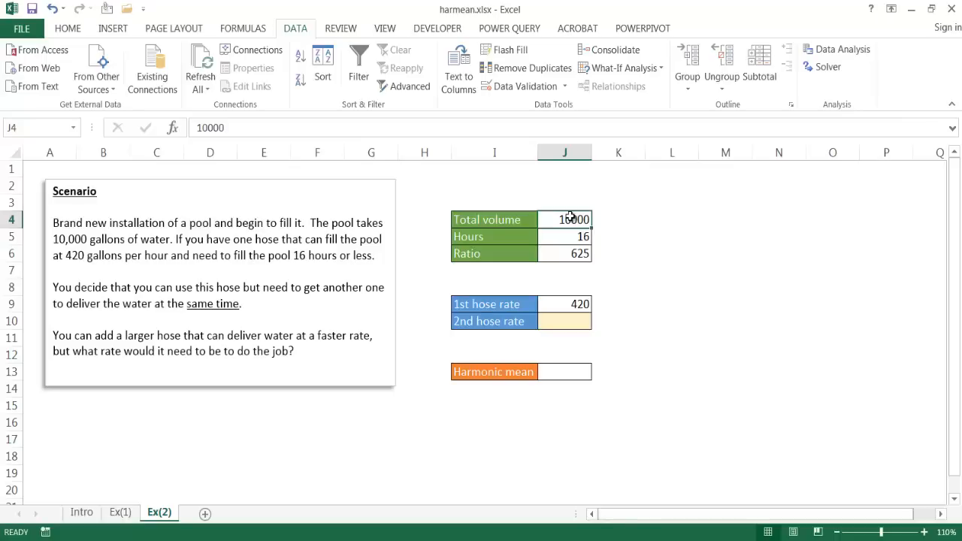
click(566, 236)
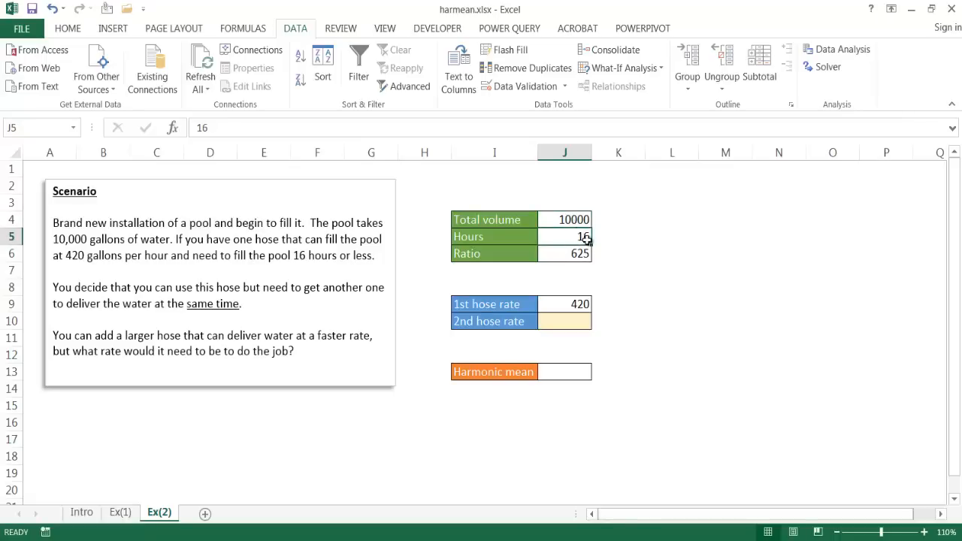
click(566, 253)
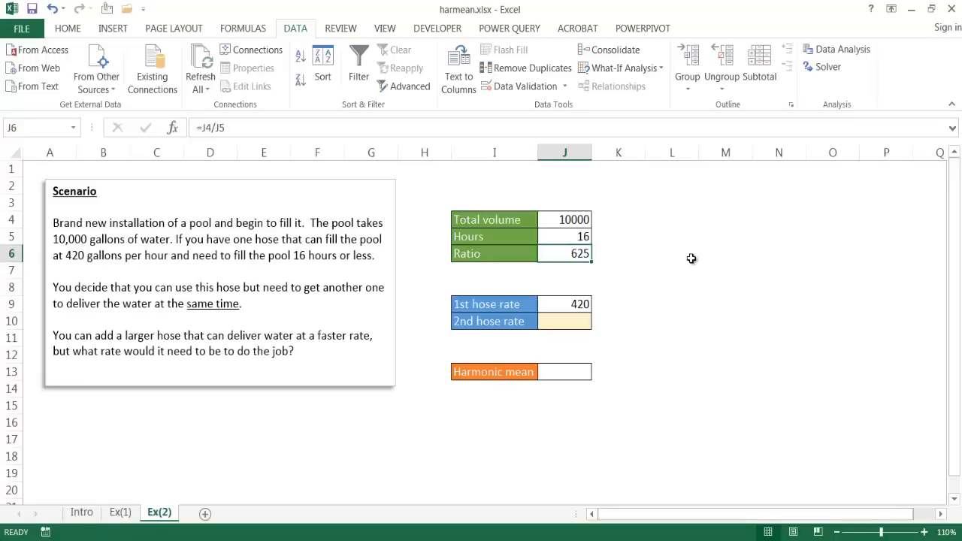
mouse_move(556, 303)
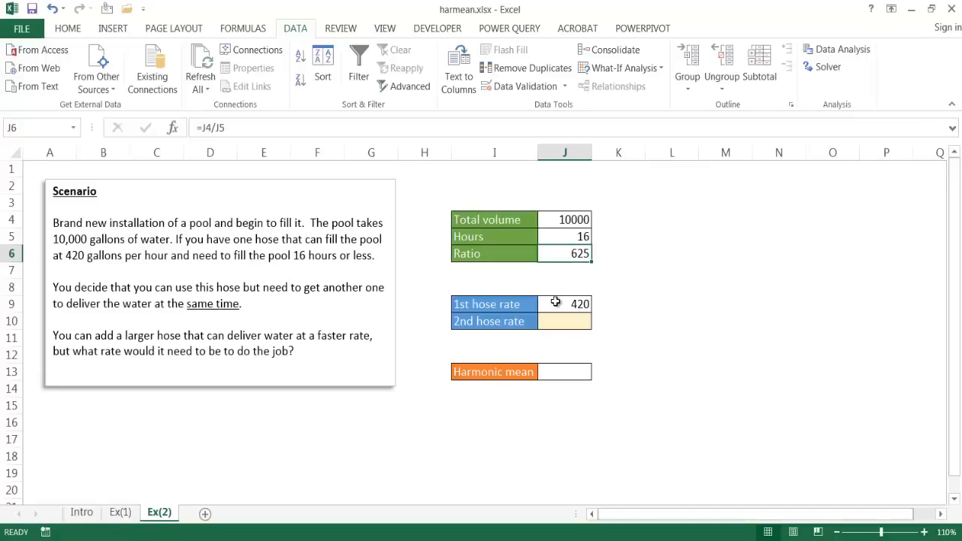
click(565, 322)
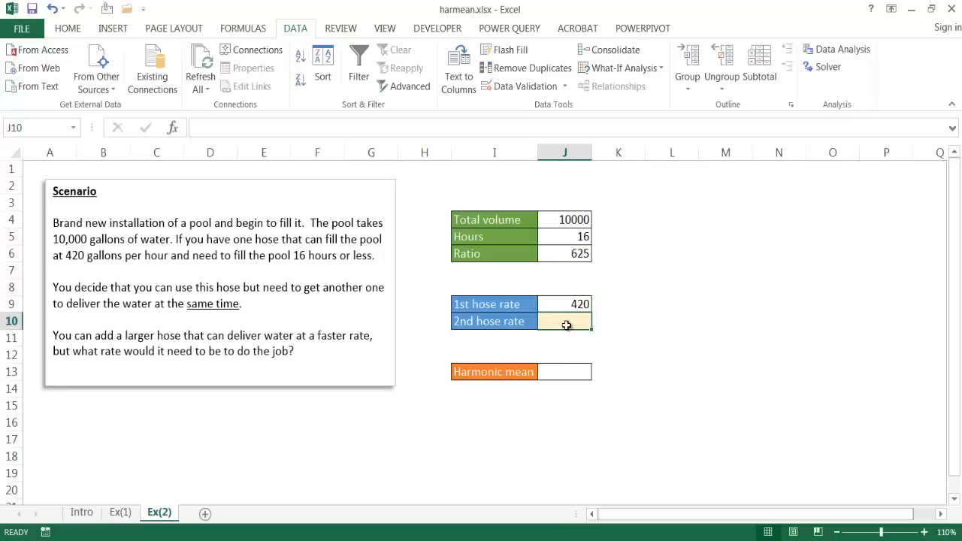
mouse_move(565, 372)
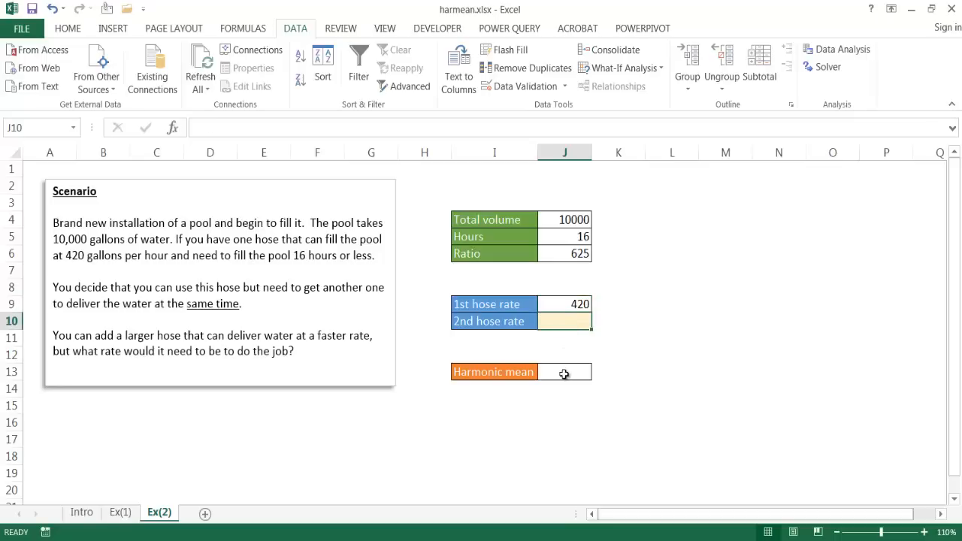
Start a =HARMEAN( formula in J13 referencing the first hose rate cell.
click(563, 372)
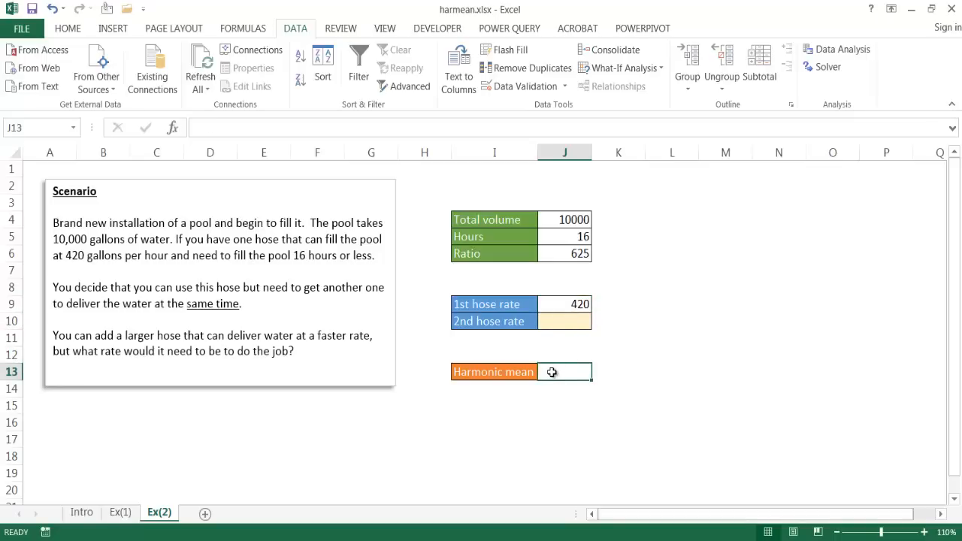
text(=HARMEAN()
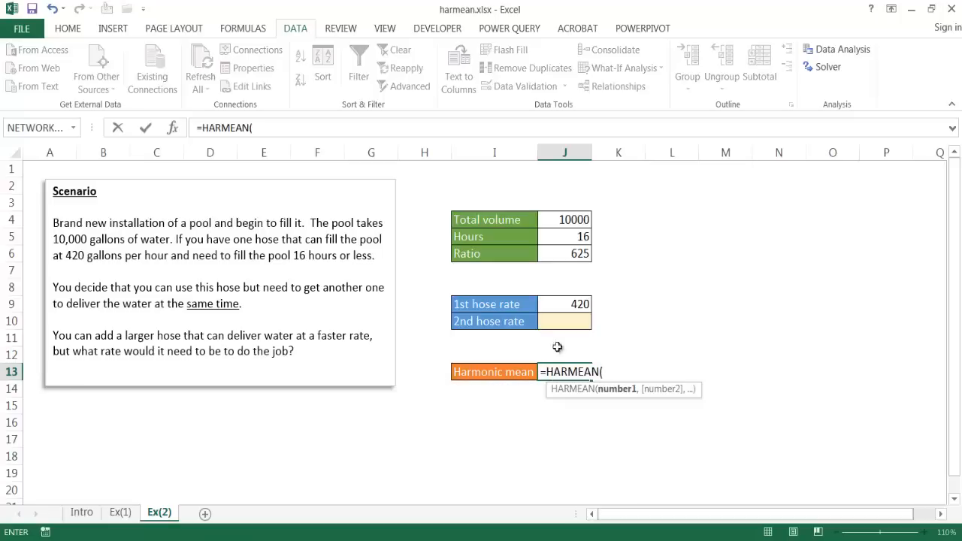
click(565, 303)
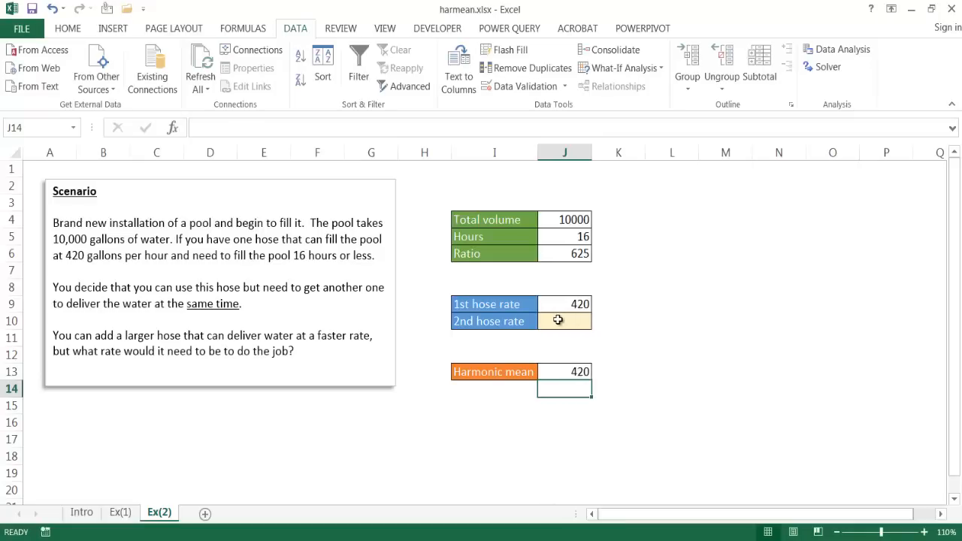
click(565, 322)
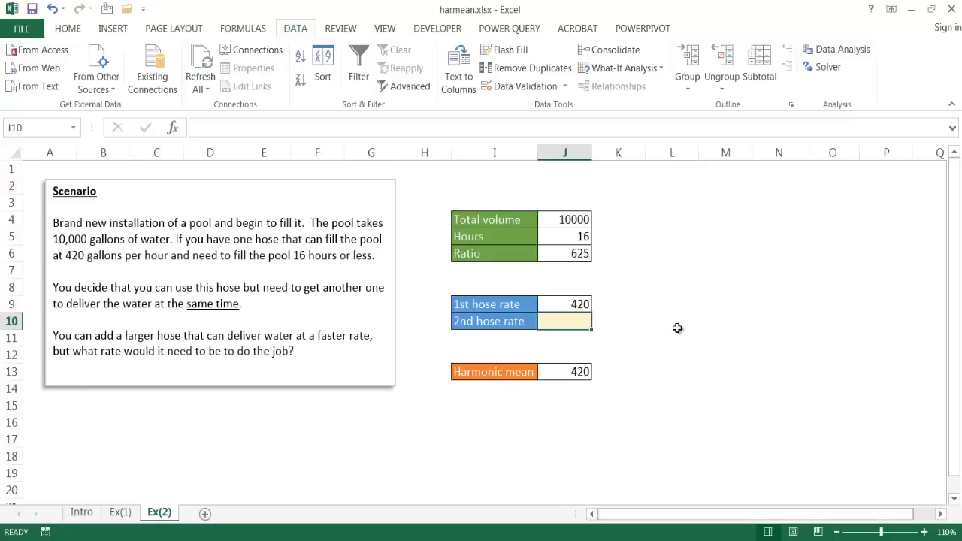
text(600)
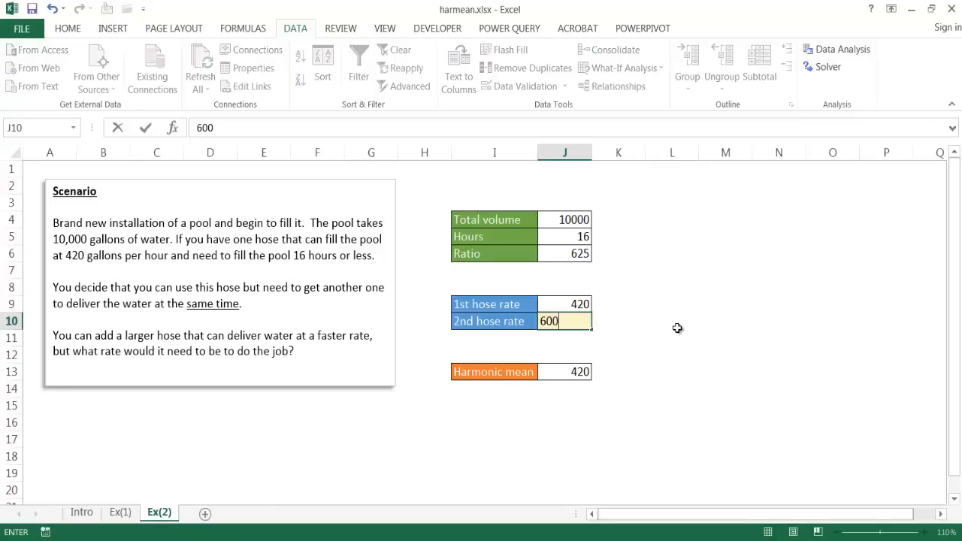
key(Return)
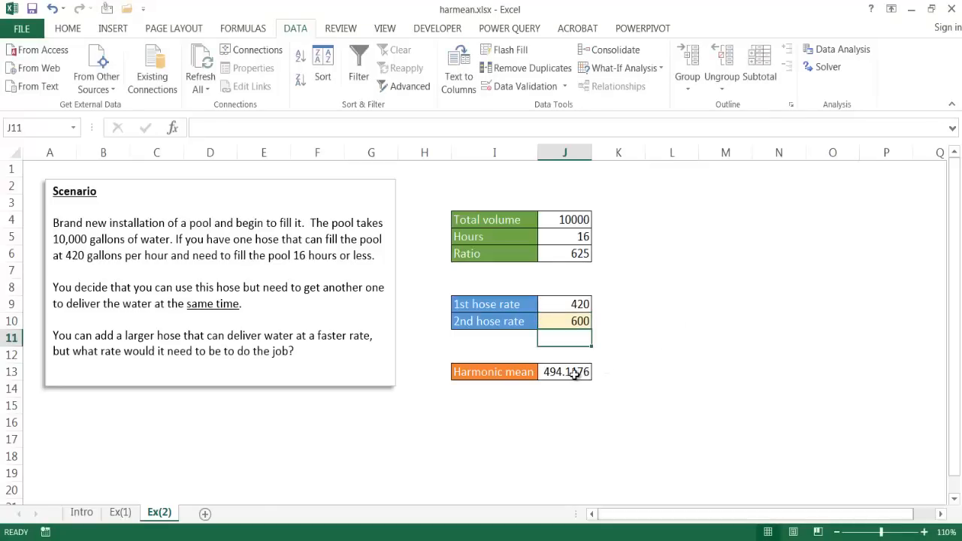
click(565, 320)
text(700)
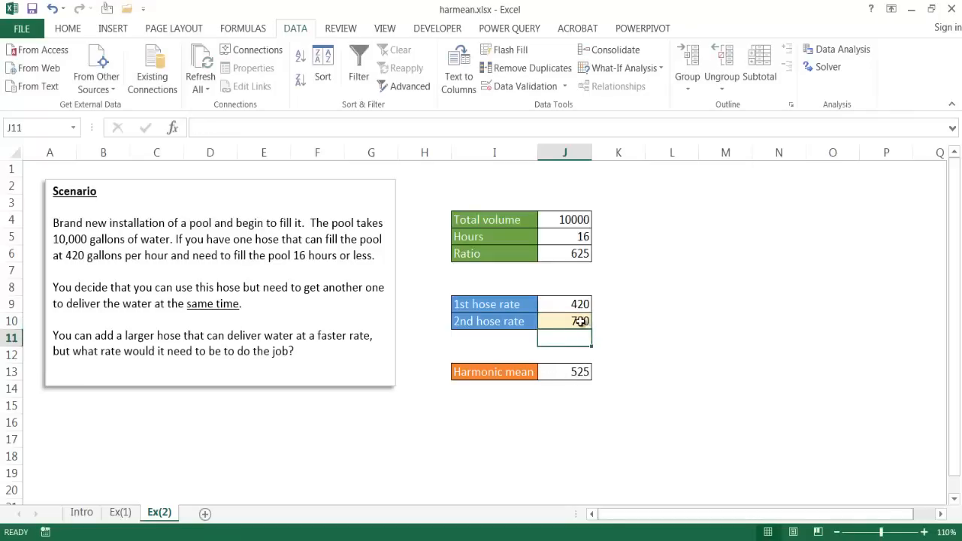
click(565, 322)
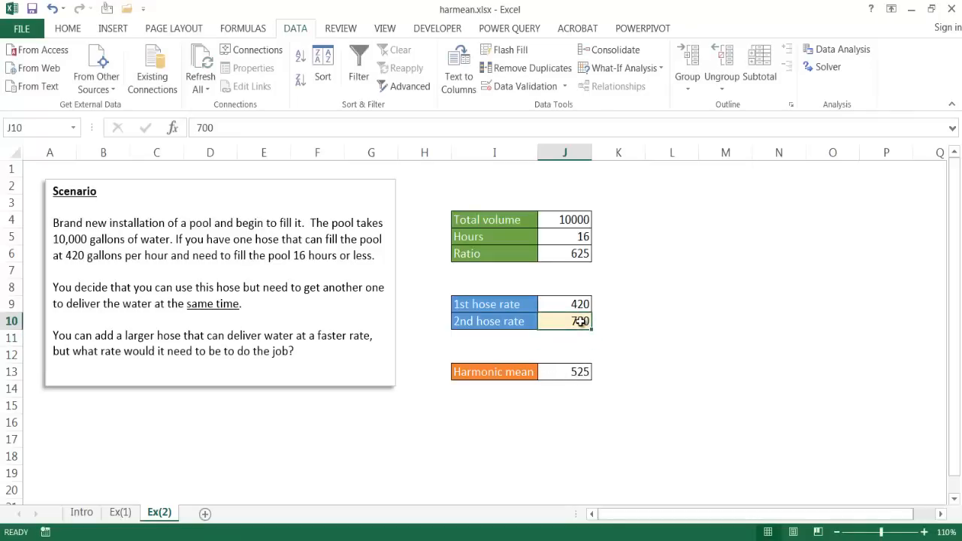
text(800)
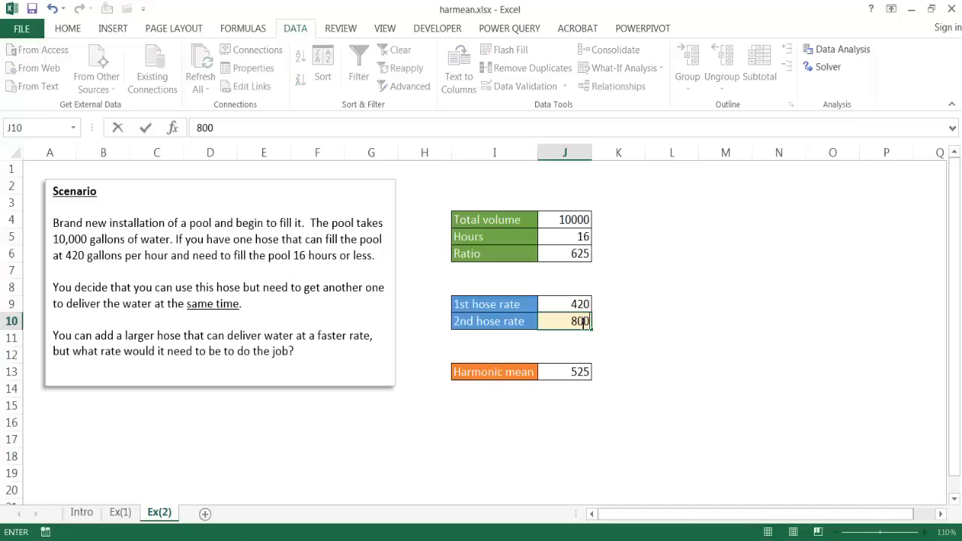
key(Return)
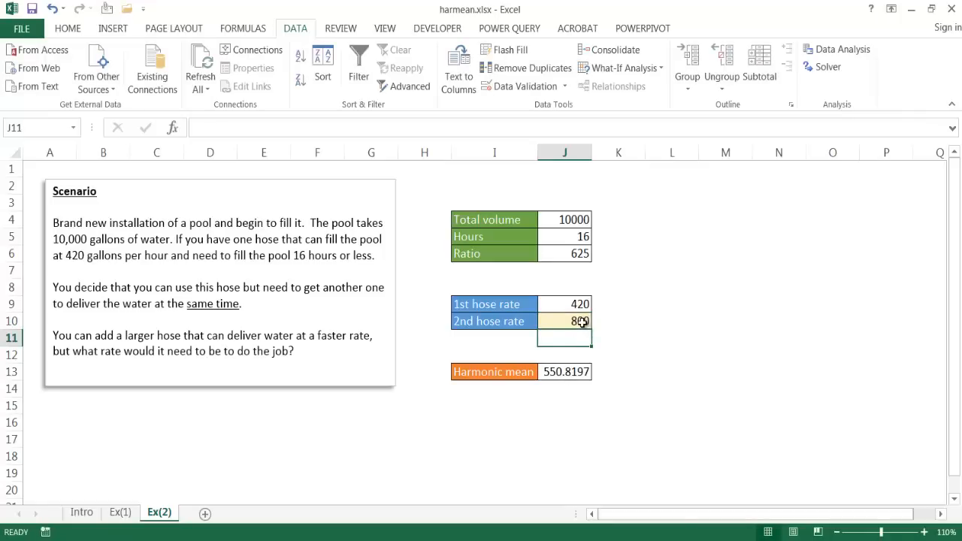
click(565, 322)
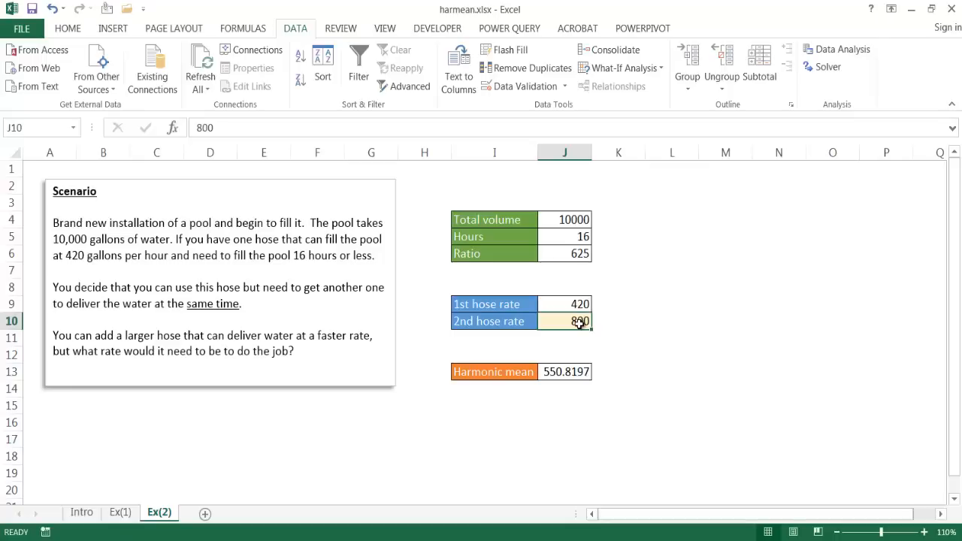
key(Delete)
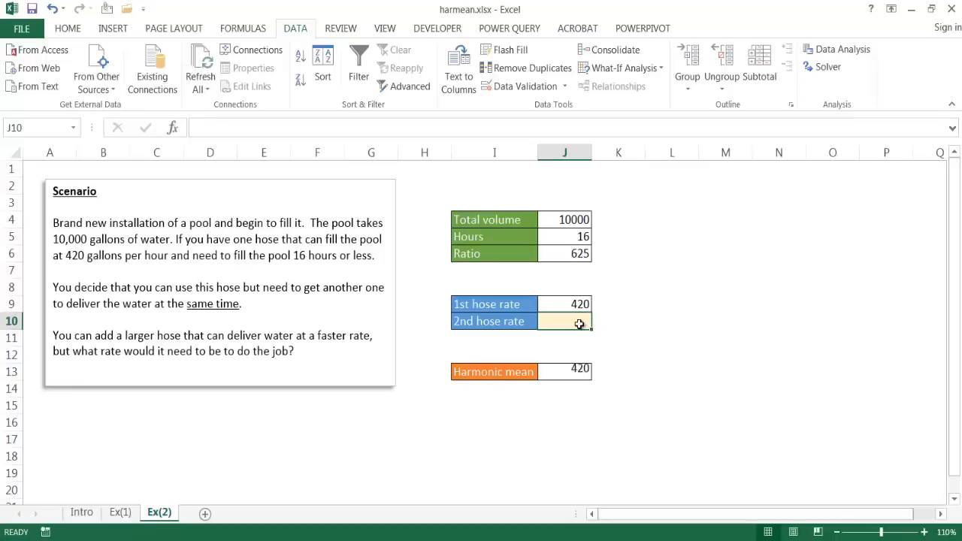
Launch Goal Seek from What-If Analysis on the Data tab.
click(725, 320)
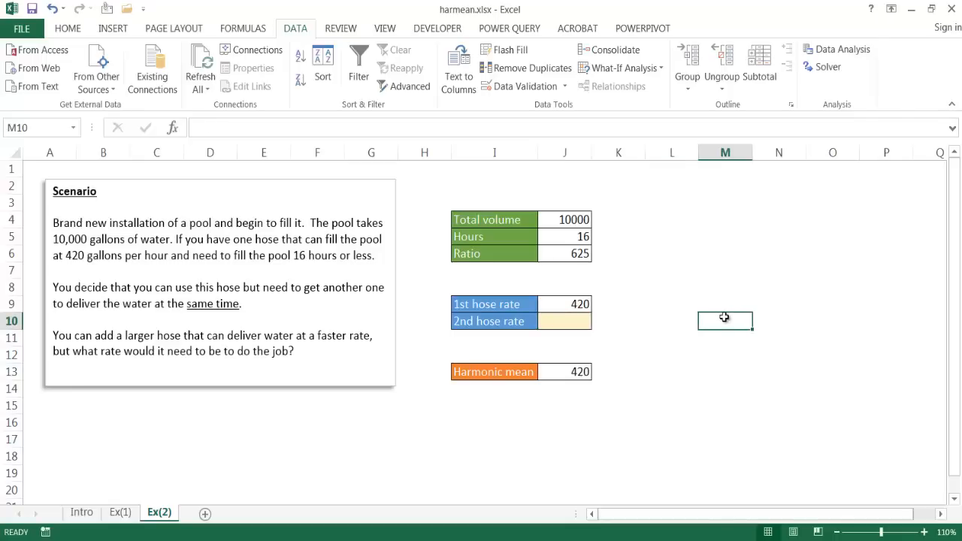
mouse_move(673, 306)
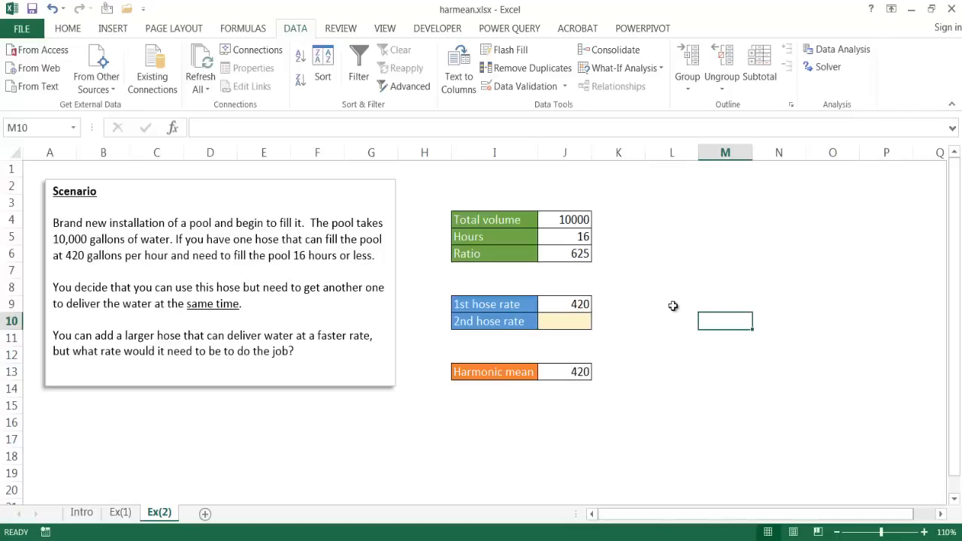
mouse_move(691, 236)
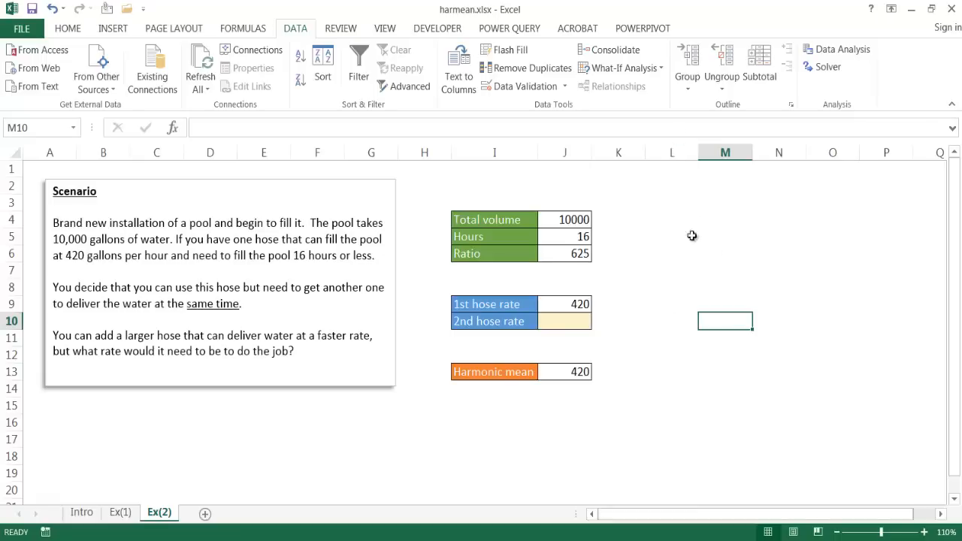
mouse_move(300, 24)
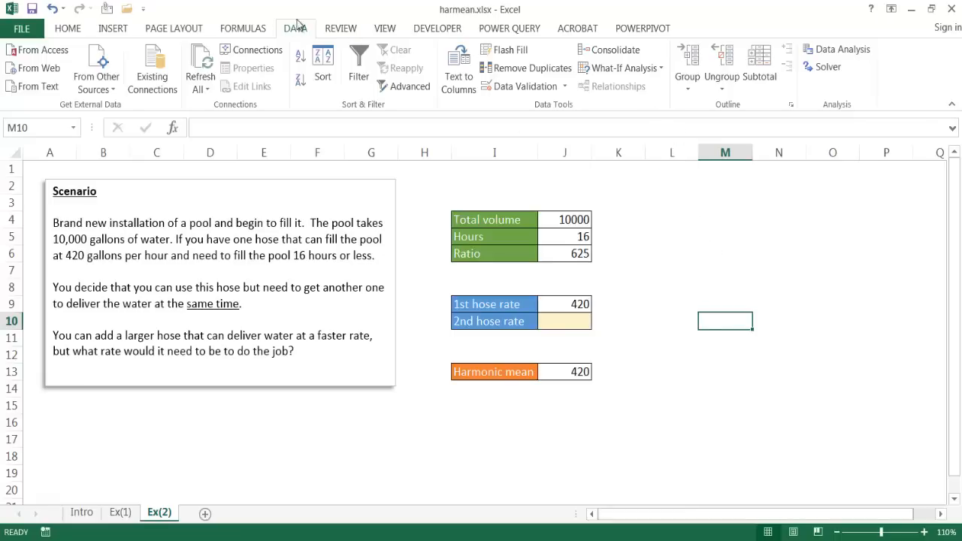
mouse_move(620, 67)
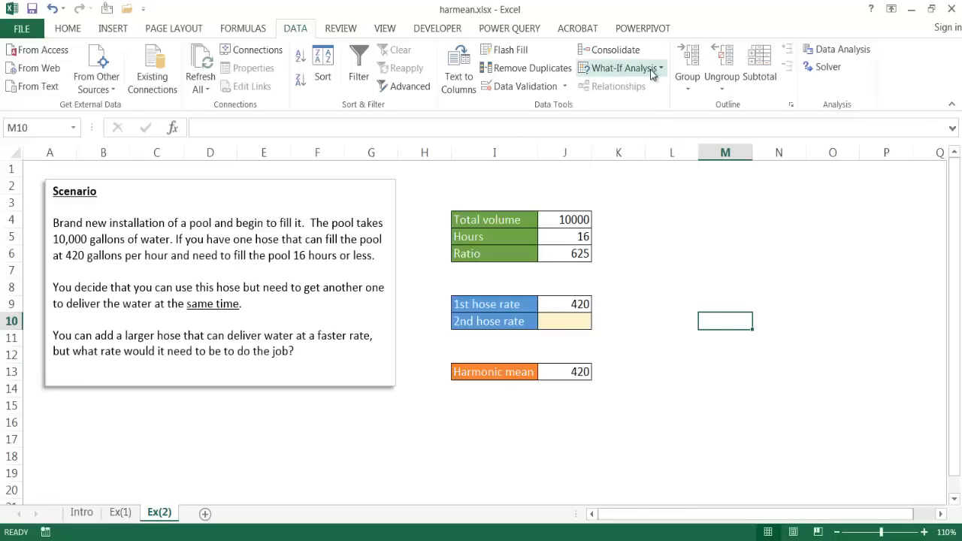
click(620, 67)
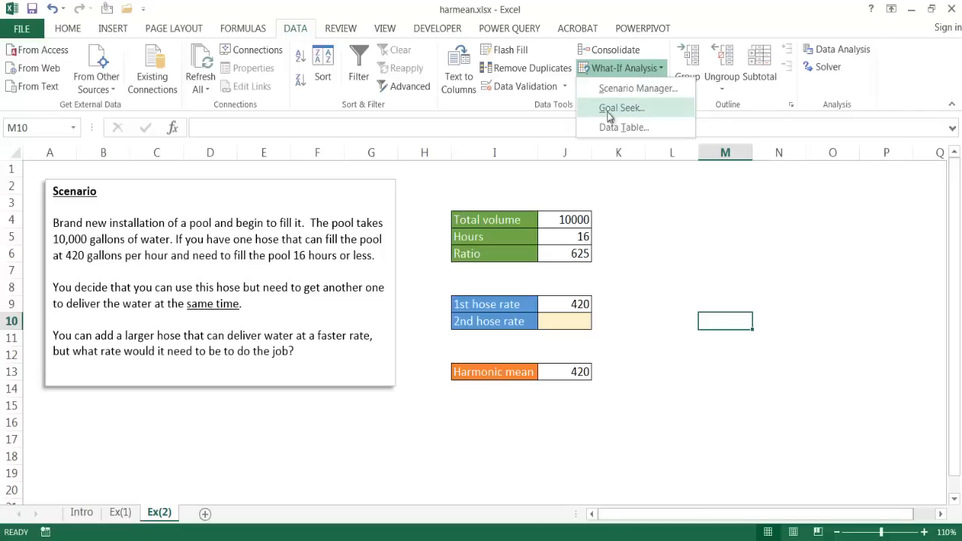
click(622, 108)
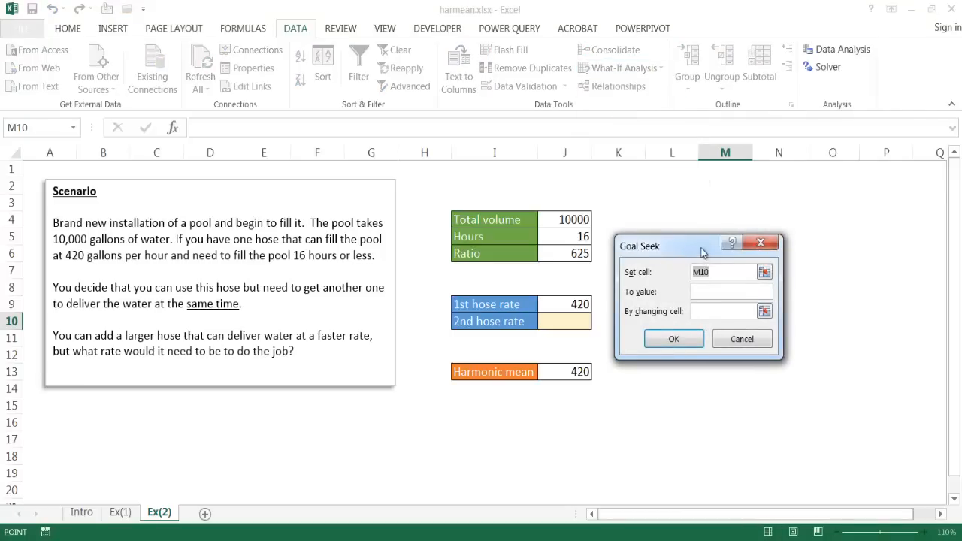
Goal Seek J13 to 625 by changing J10, finding a second rate of 1220.93.
drag(704, 246, 754, 212)
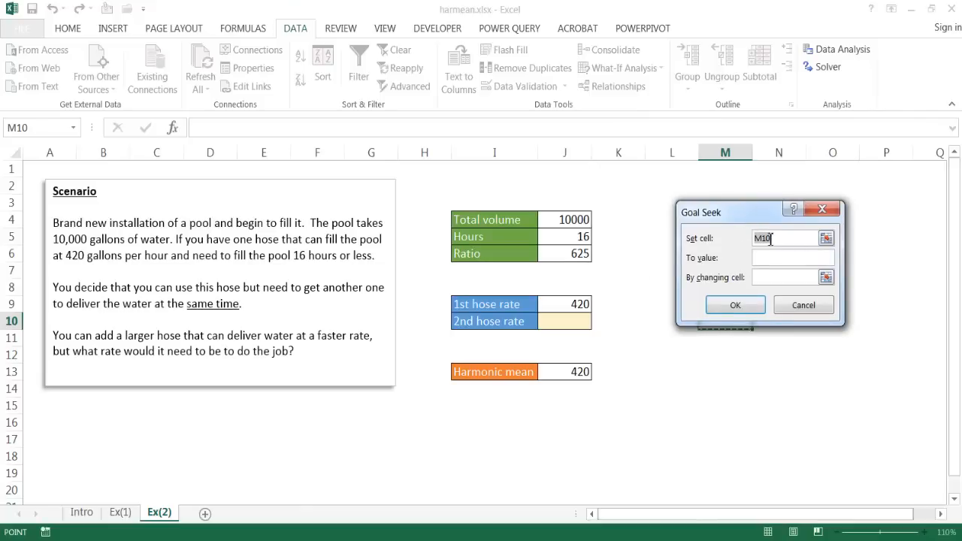
mouse_move(658, 311)
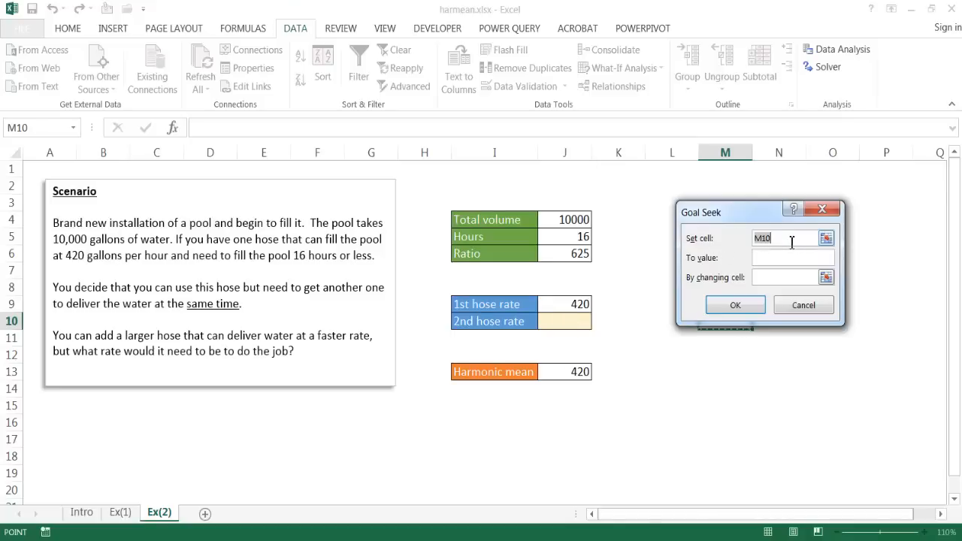
click(565, 371)
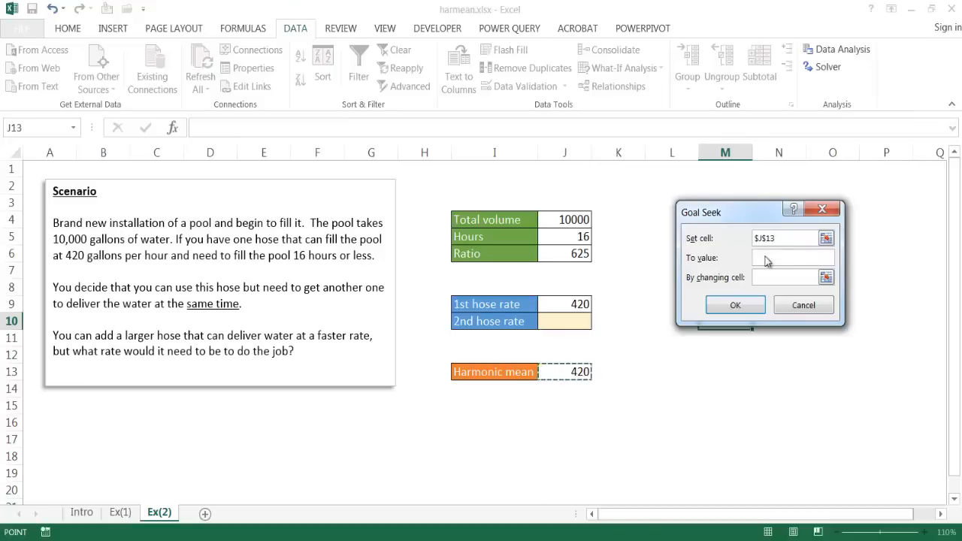
click(790, 257)
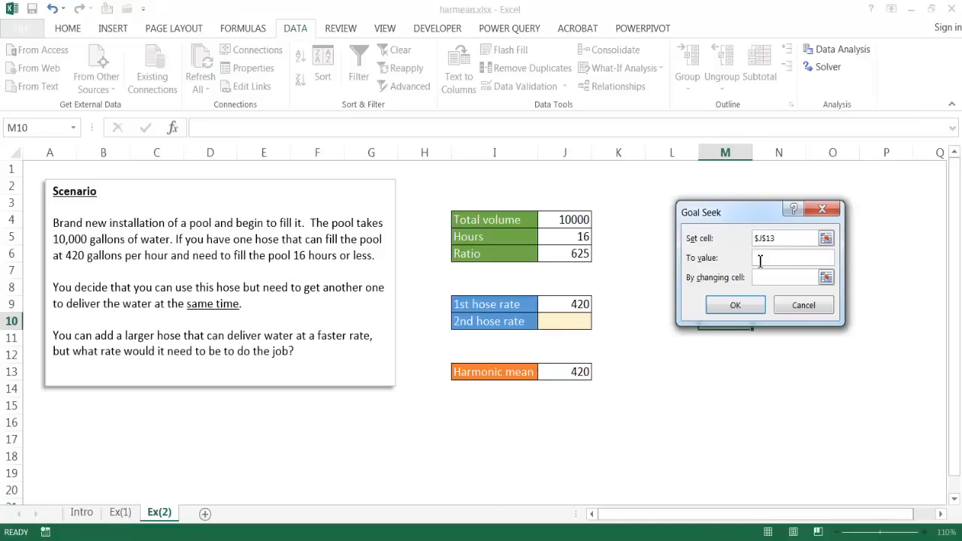
text(625)
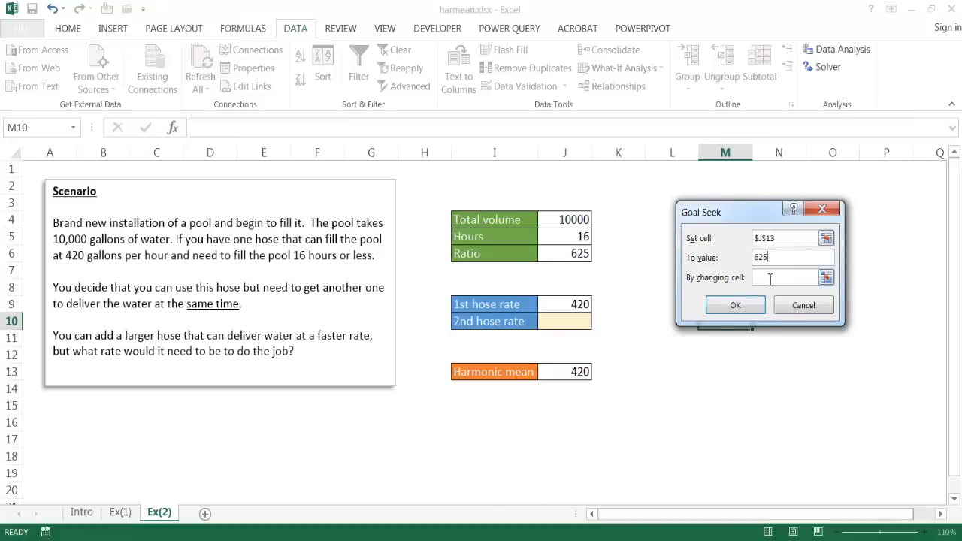
click(562, 322)
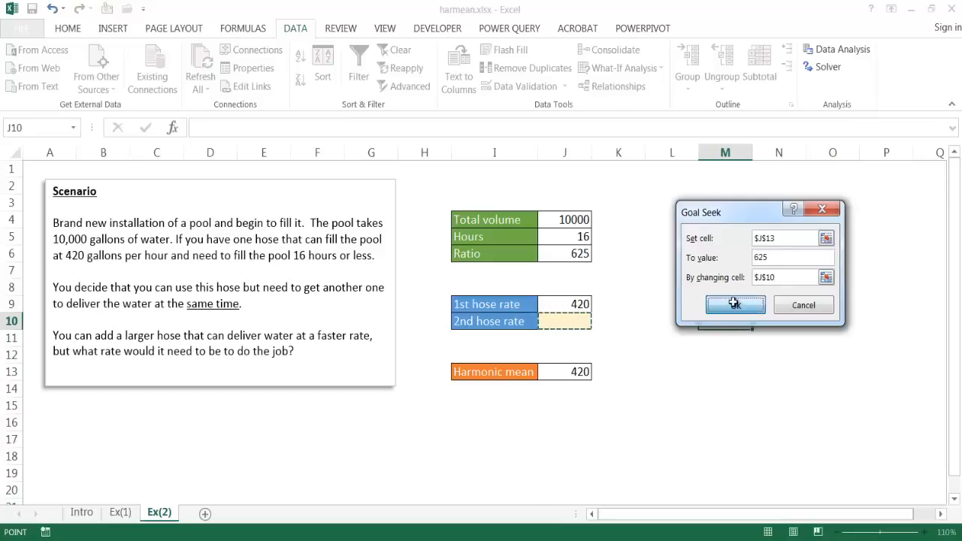
click(734, 304)
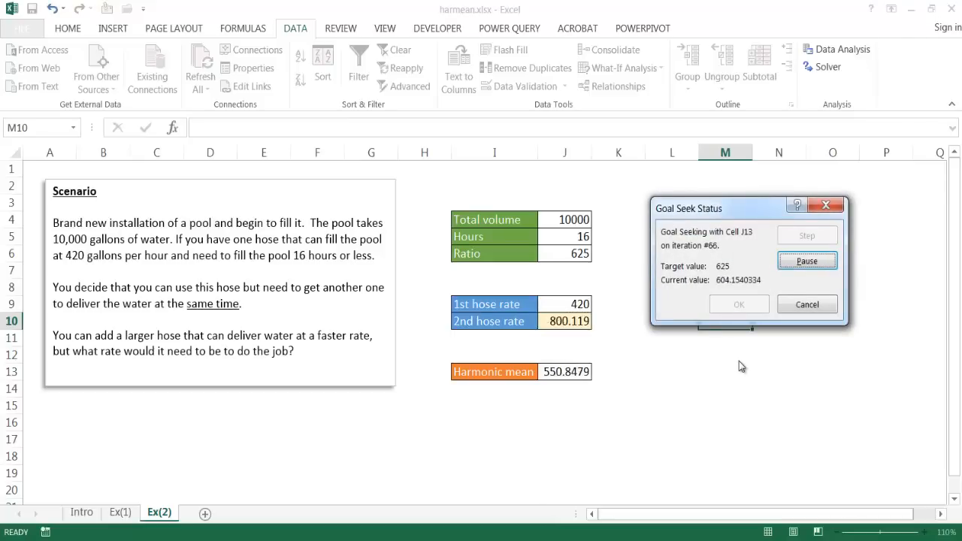
click(806, 260)
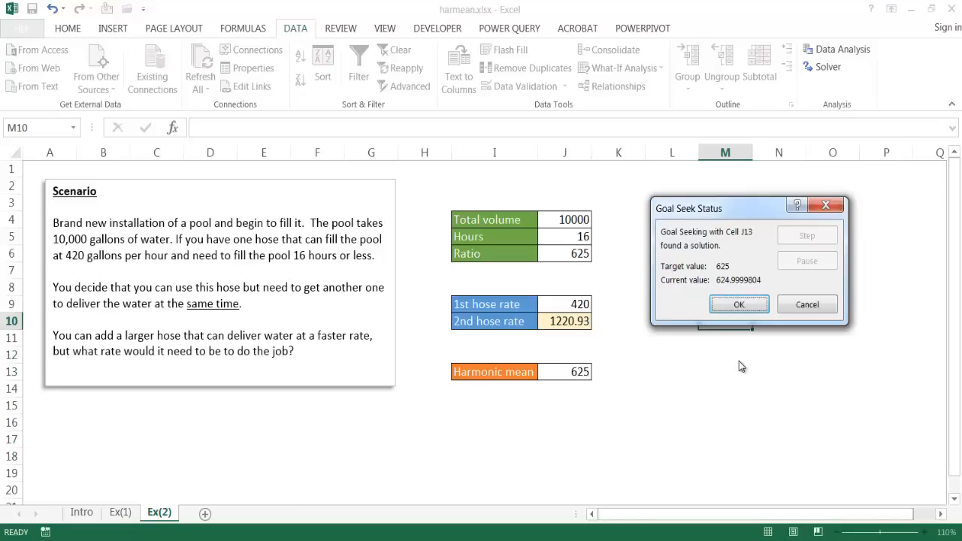
mouse_move(579, 376)
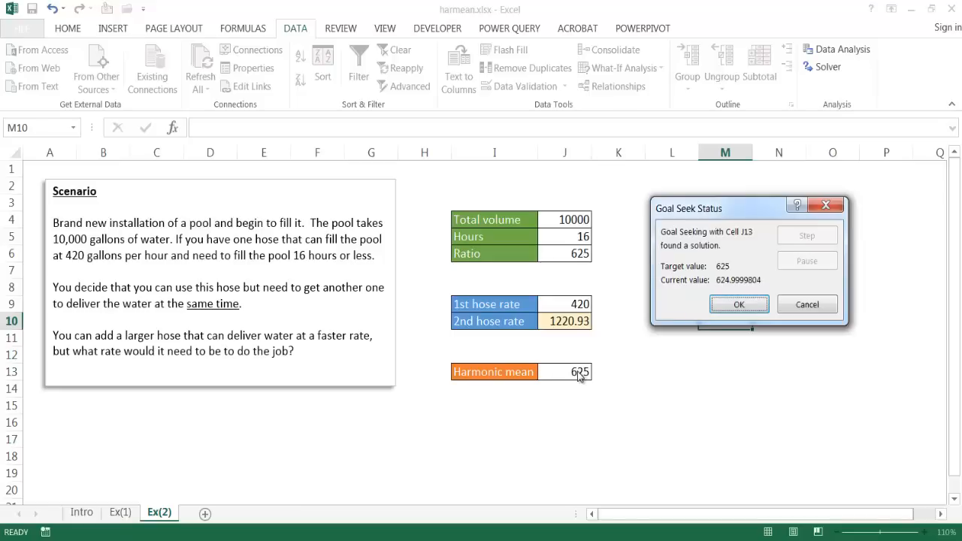
mouse_move(563, 322)
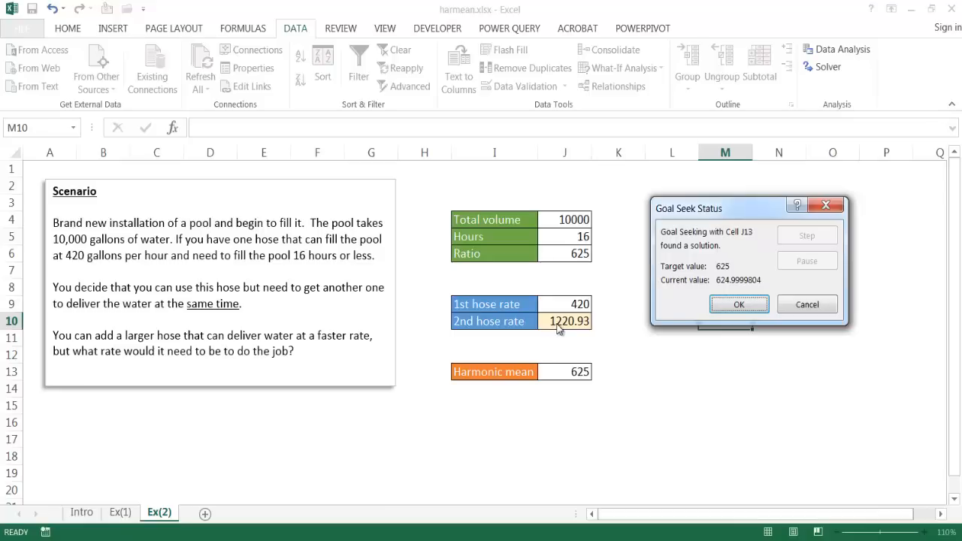
mouse_move(658, 322)
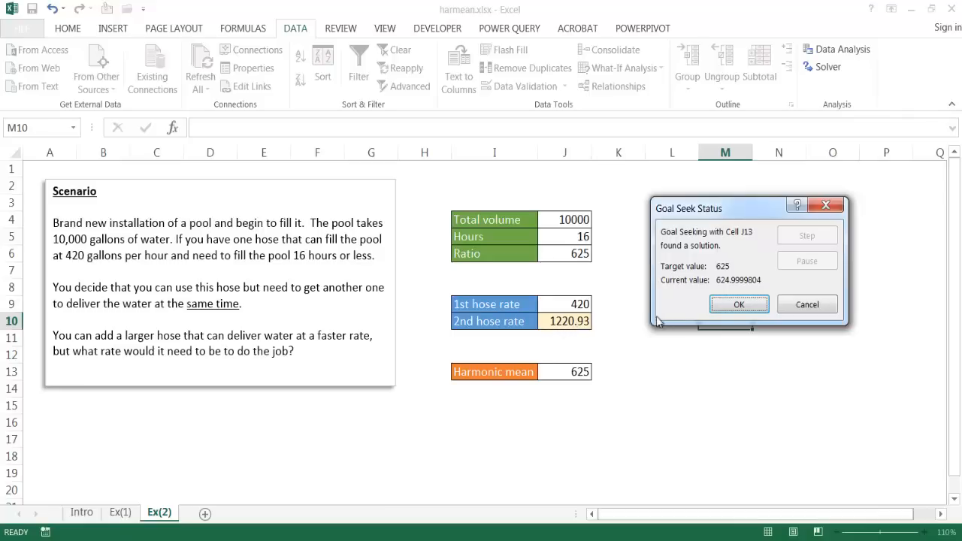
Accept the solution and review J10 (1220.93), J9 and the HARMEAN formula in J13.
click(739, 303)
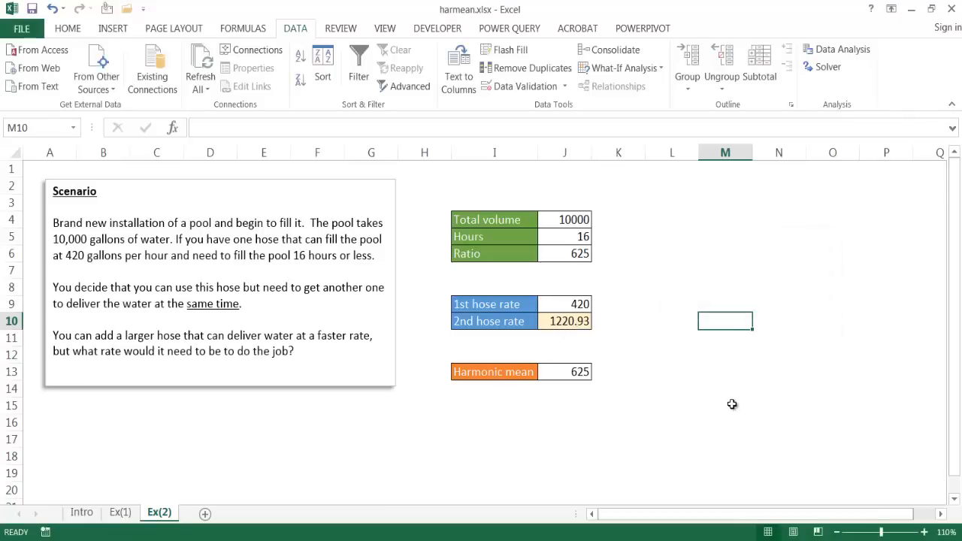
click(565, 321)
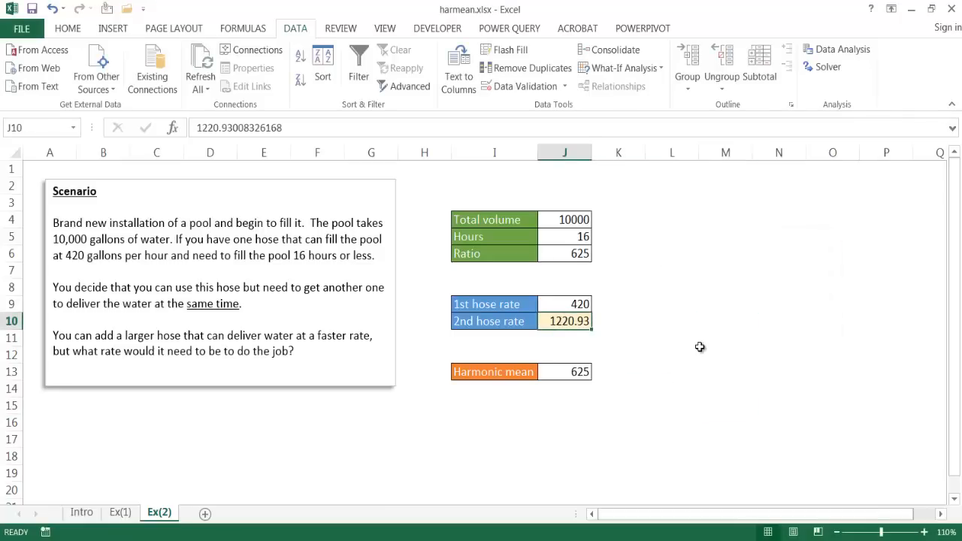
mouse_move(646, 270)
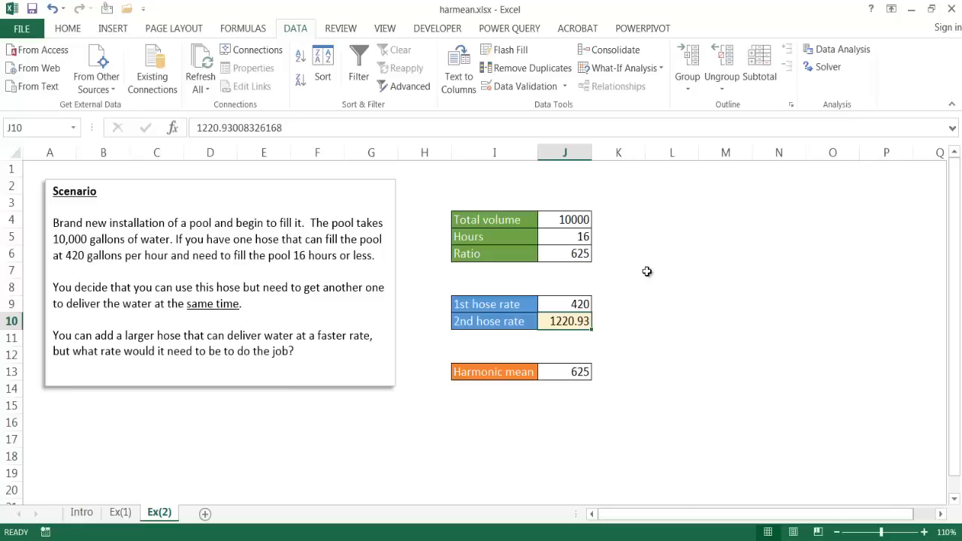
mouse_move(559, 220)
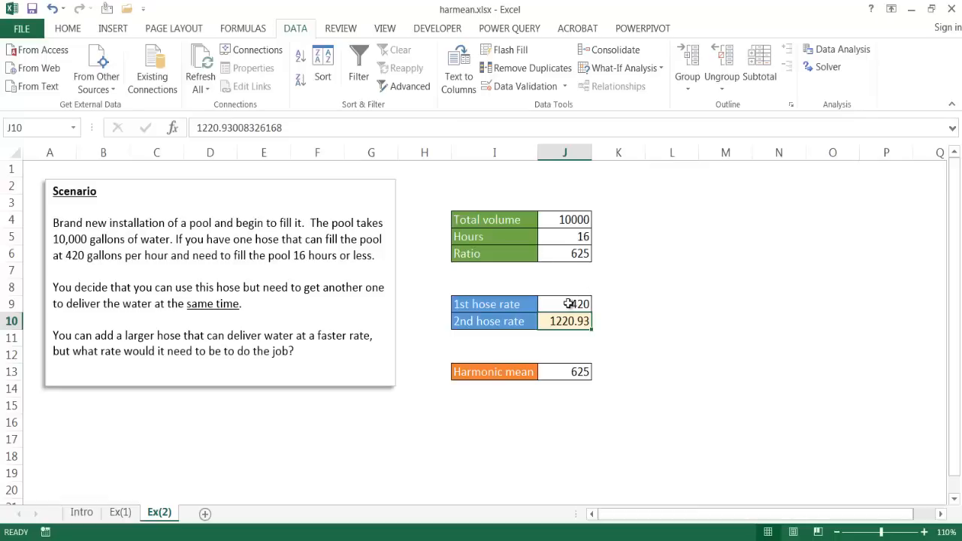
click(565, 304)
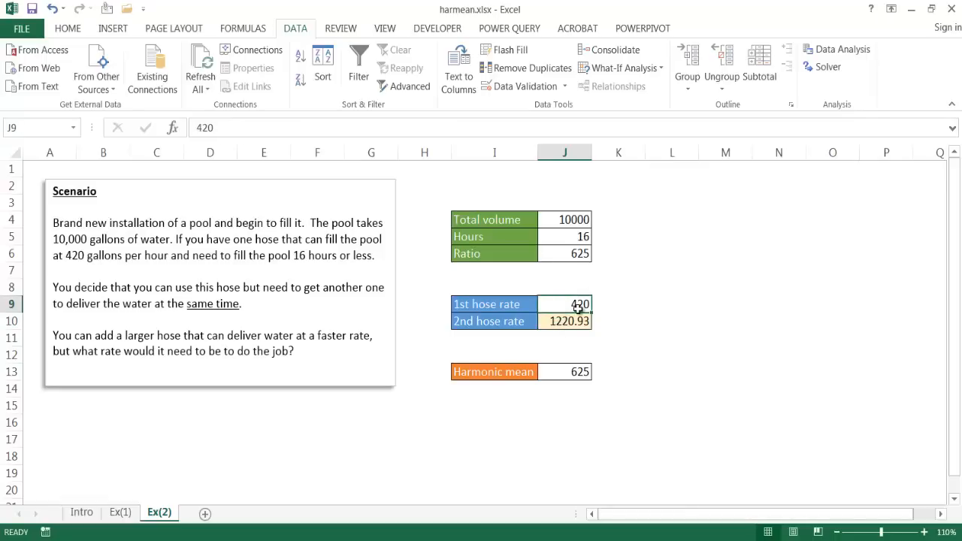
mouse_move(691, 307)
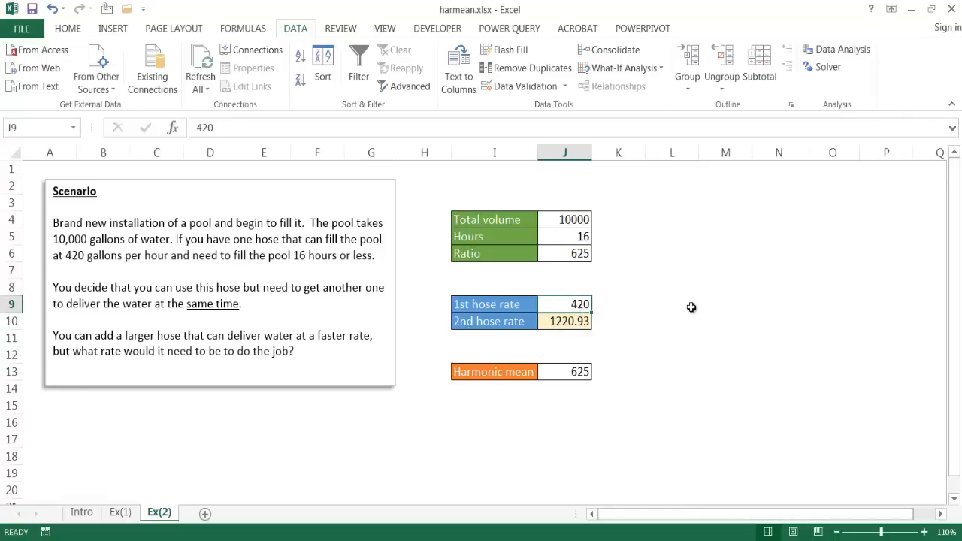
click(565, 372)
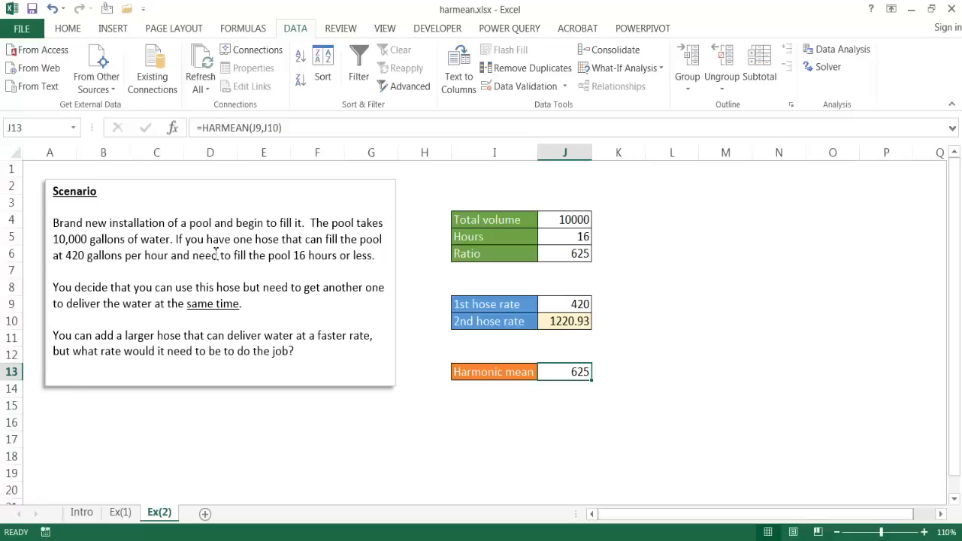
mouse_move(190, 261)
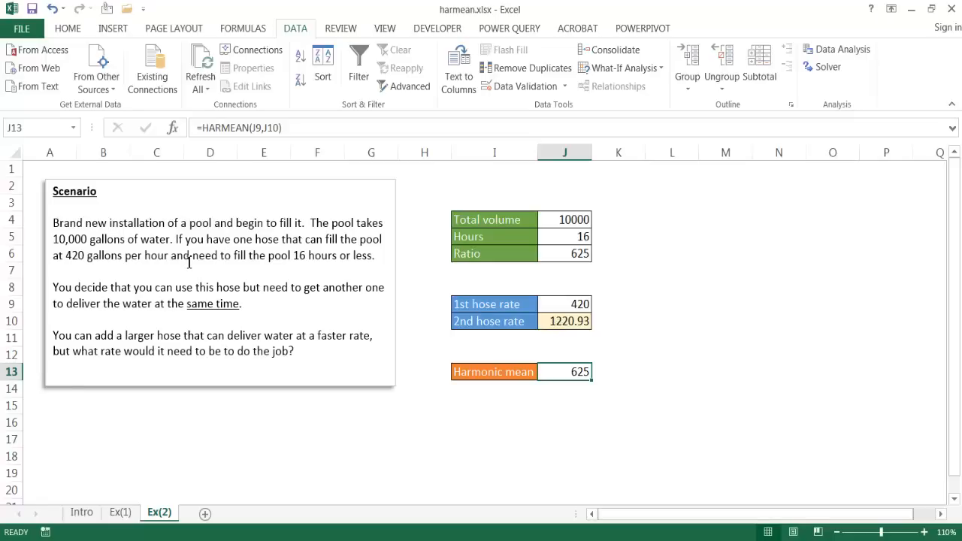
mouse_move(617, 290)
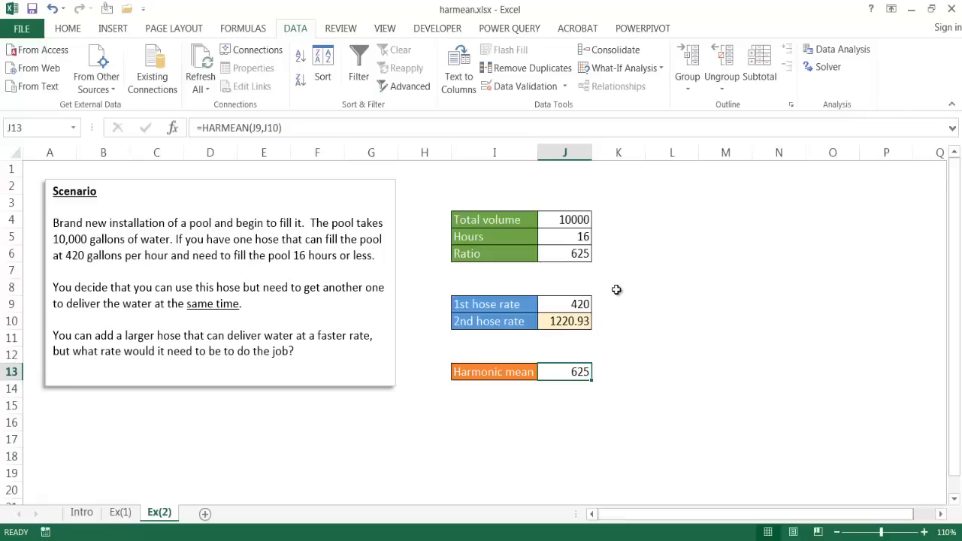
mouse_move(634, 290)
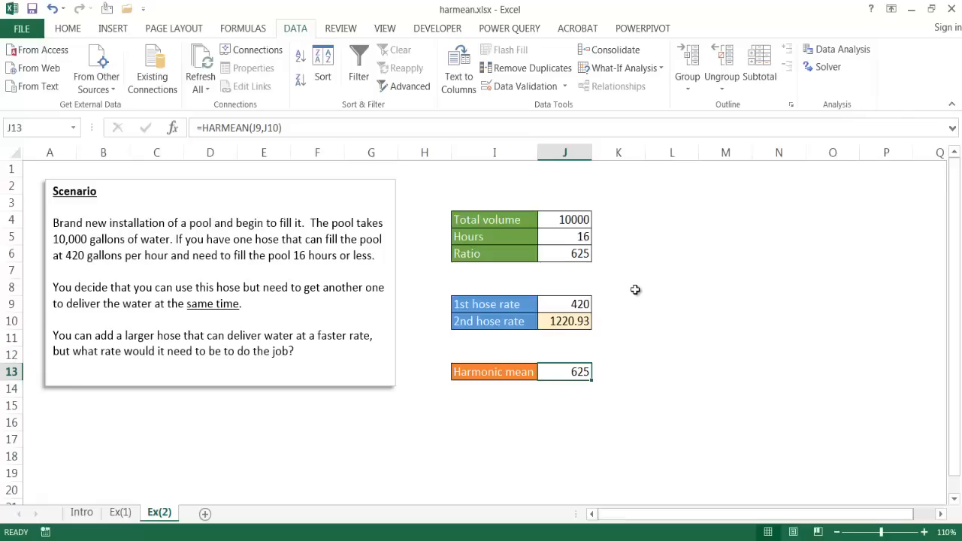